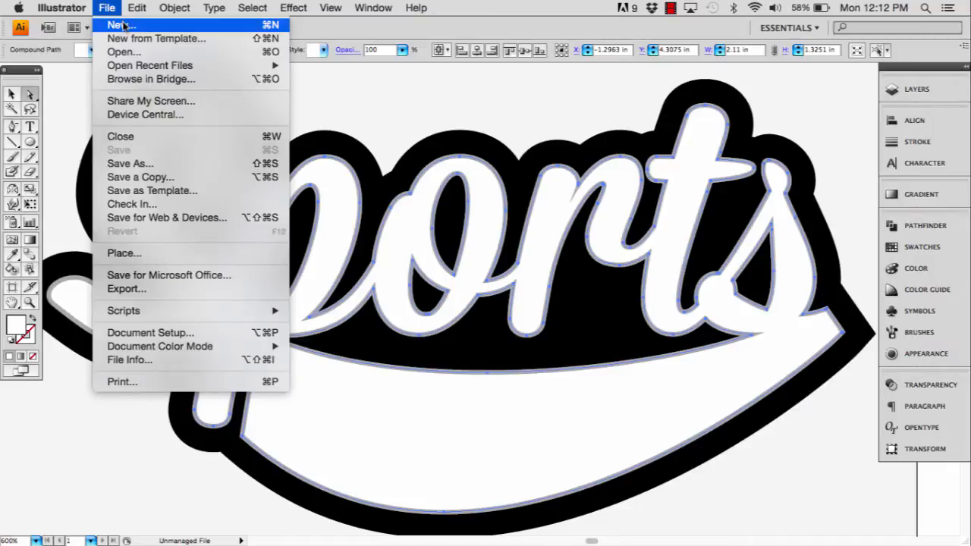
# Create a new blank 5 × 5 inch document
pyautogui.click(119, 25)
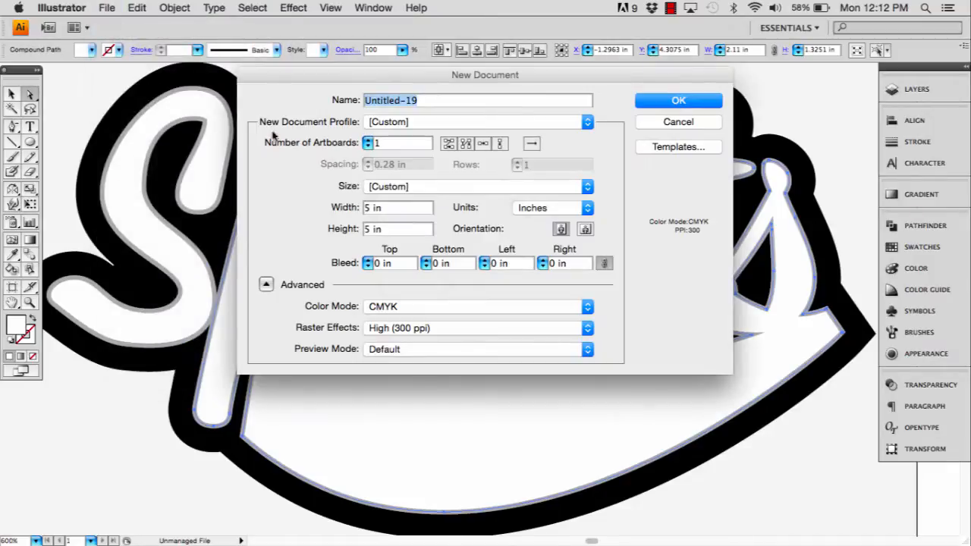
pyautogui.moveTo(678, 100)
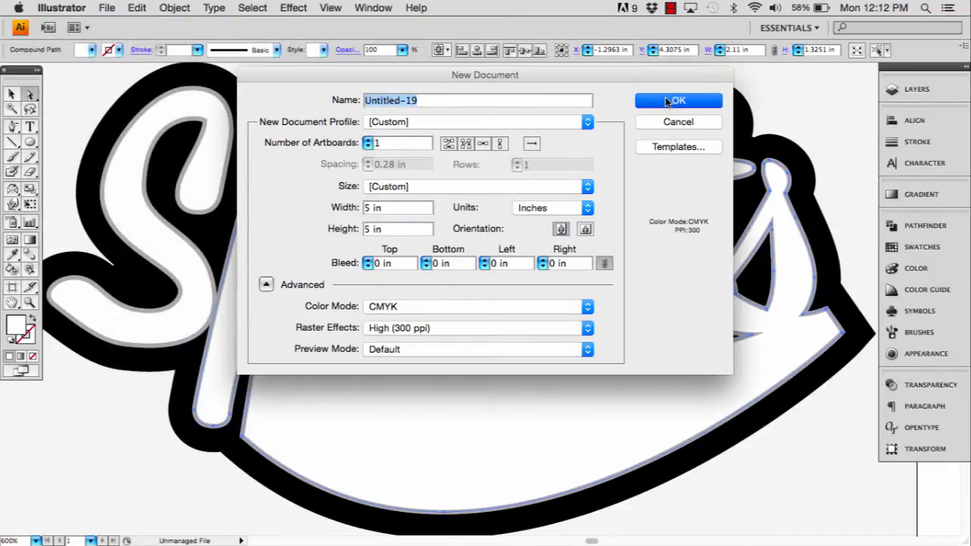
pyautogui.click(678, 100)
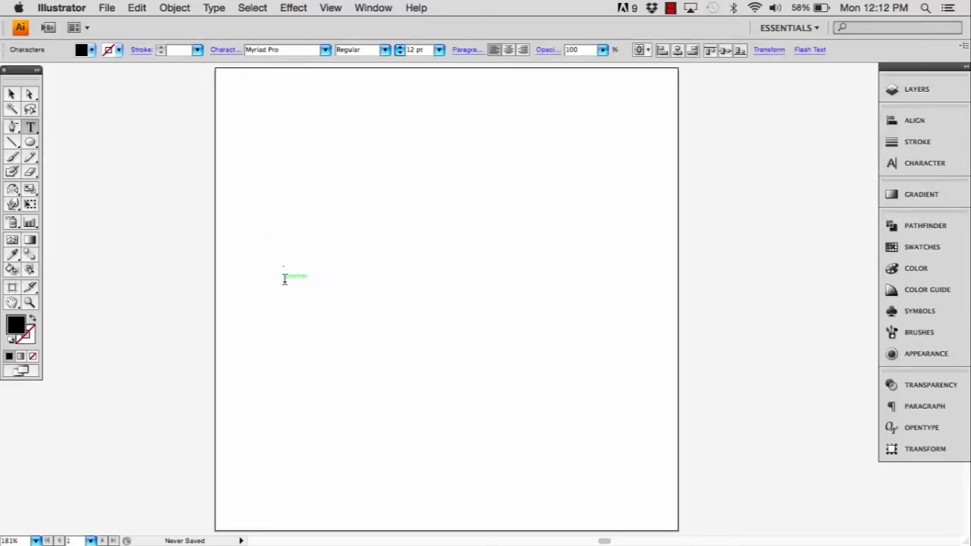
# Type 'Sports' on the artboard, delete the stray letter, and enlarge it to about 159 pt
pyautogui.write('Spo')
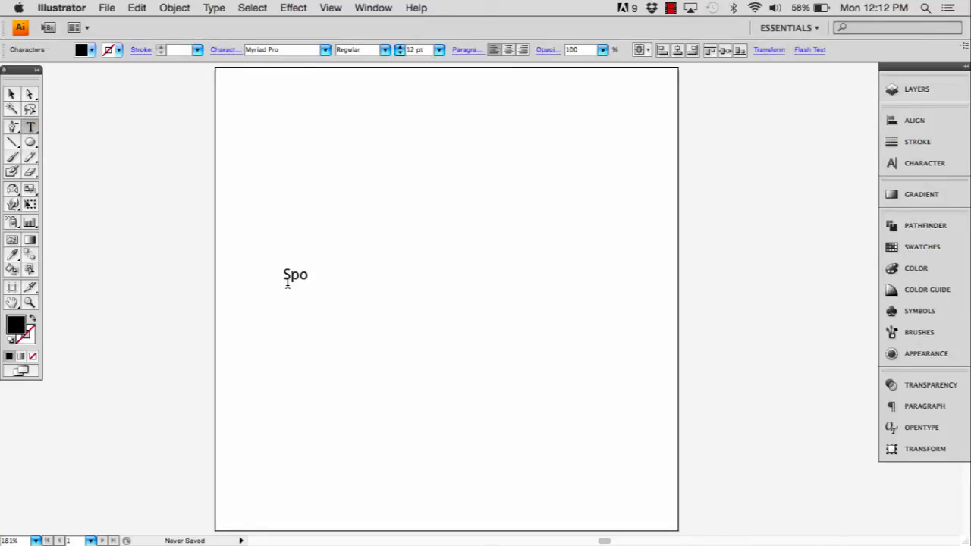
pyautogui.write('rtsv')
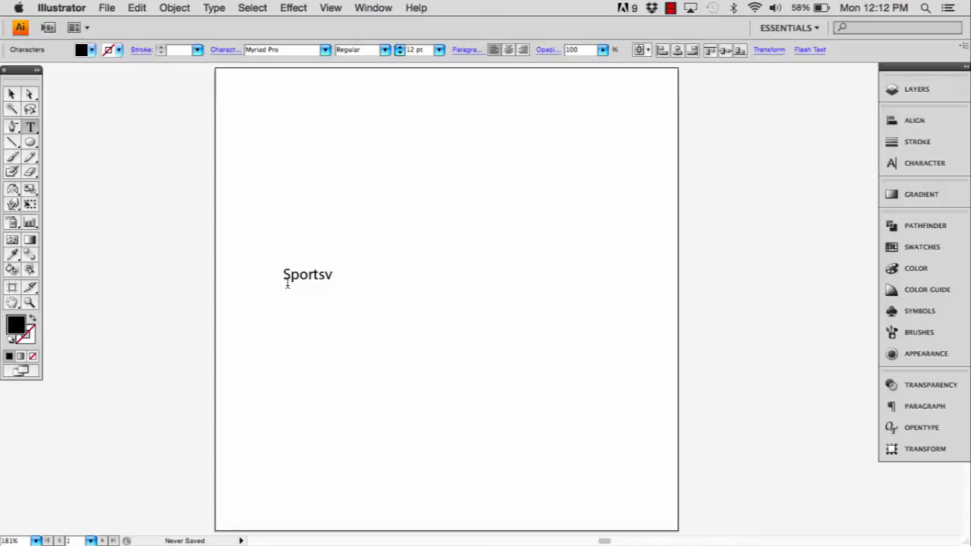
pyautogui.press('Backspace')
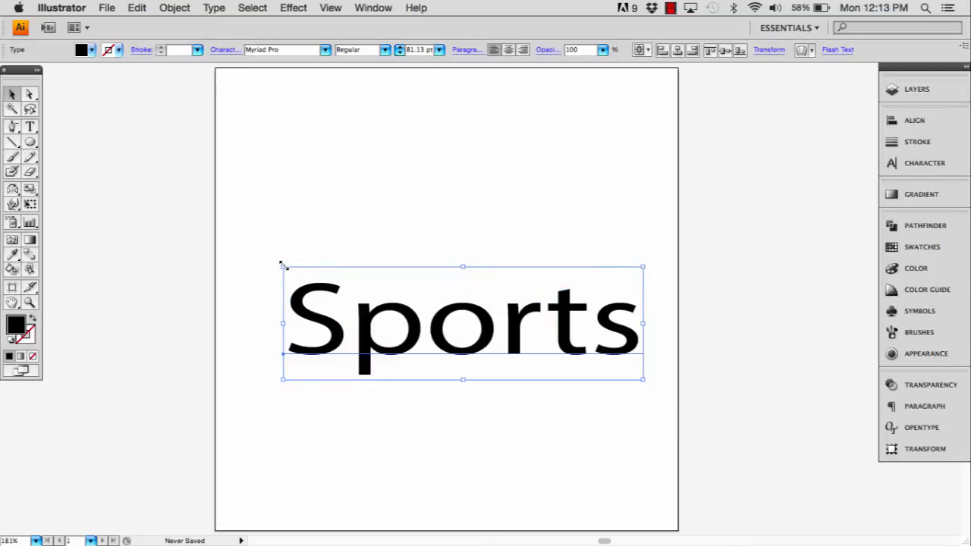
pyautogui.moveTo(282, 267); pyautogui.dragTo(237, 160)
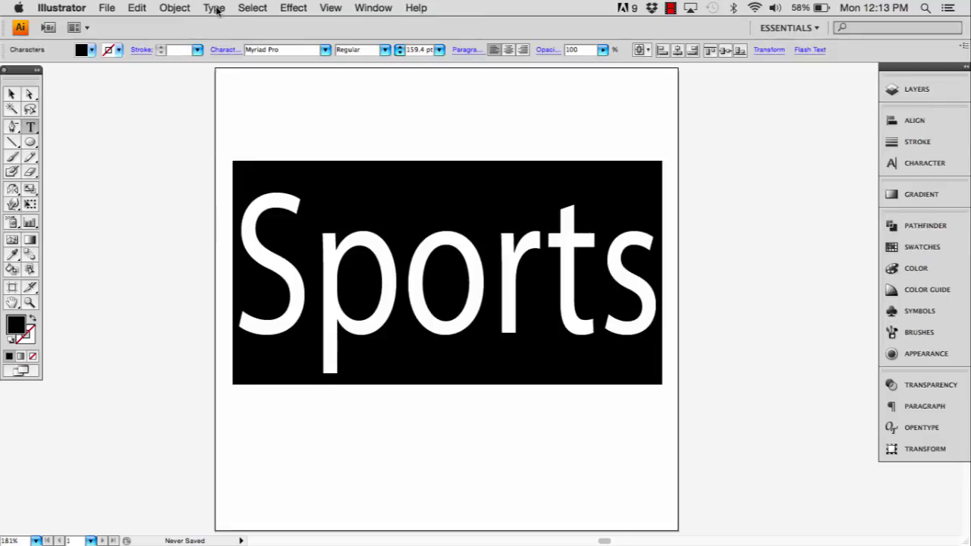
# Set the Sports text in Mission Script and scale it to about 178 pt
pyautogui.click(213, 7)
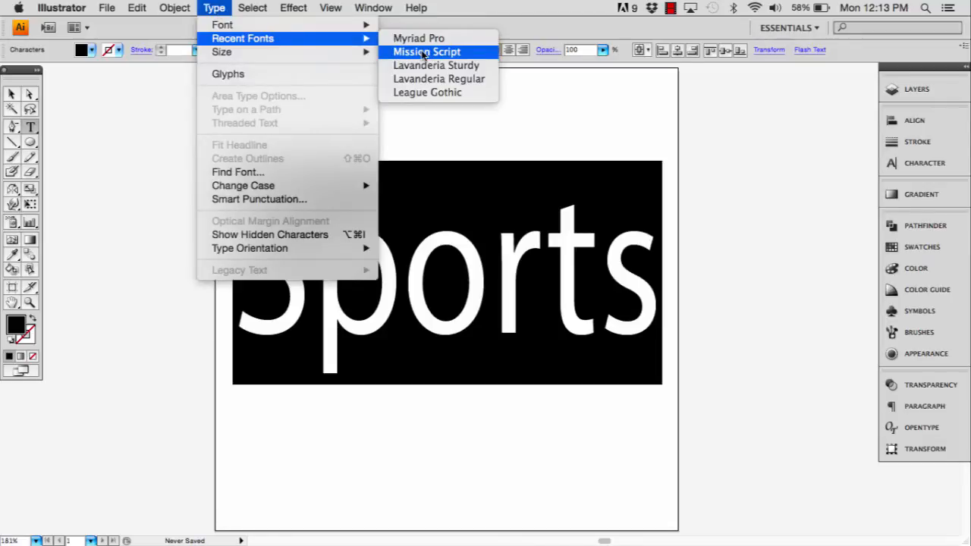
pyautogui.click(426, 52)
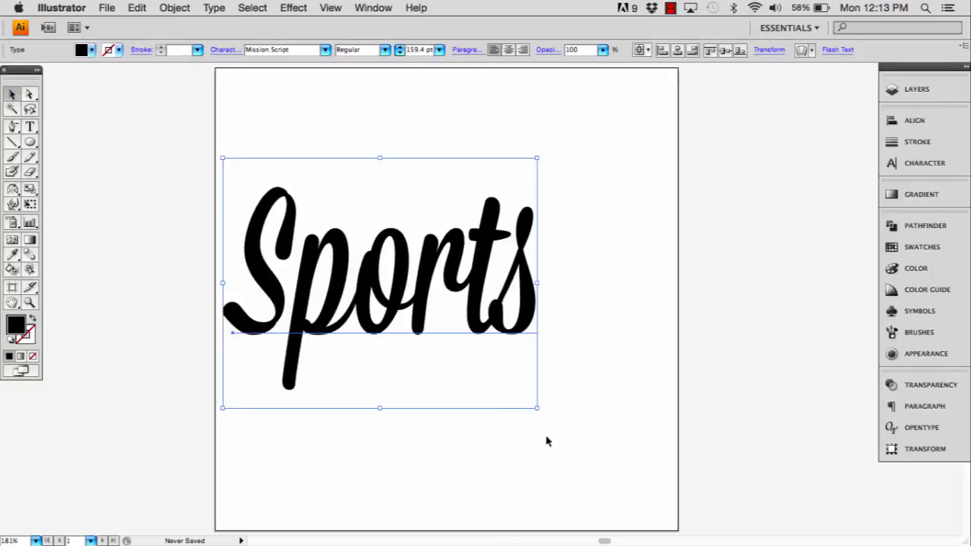
pyautogui.moveTo(537, 407); pyautogui.dragTo(659, 442)
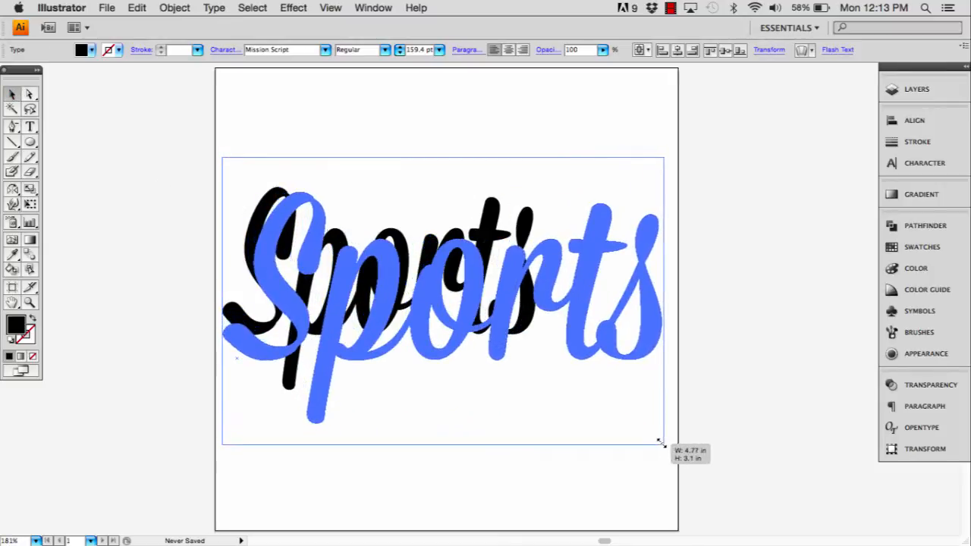
pyautogui.moveTo(660, 442); pyautogui.dragTo(650, 436)
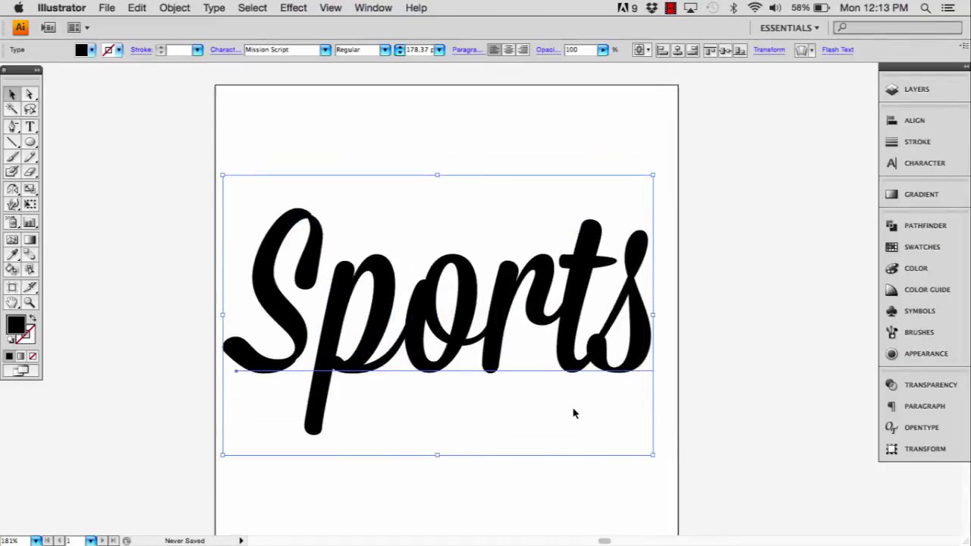
pyautogui.moveTo(672, 54)
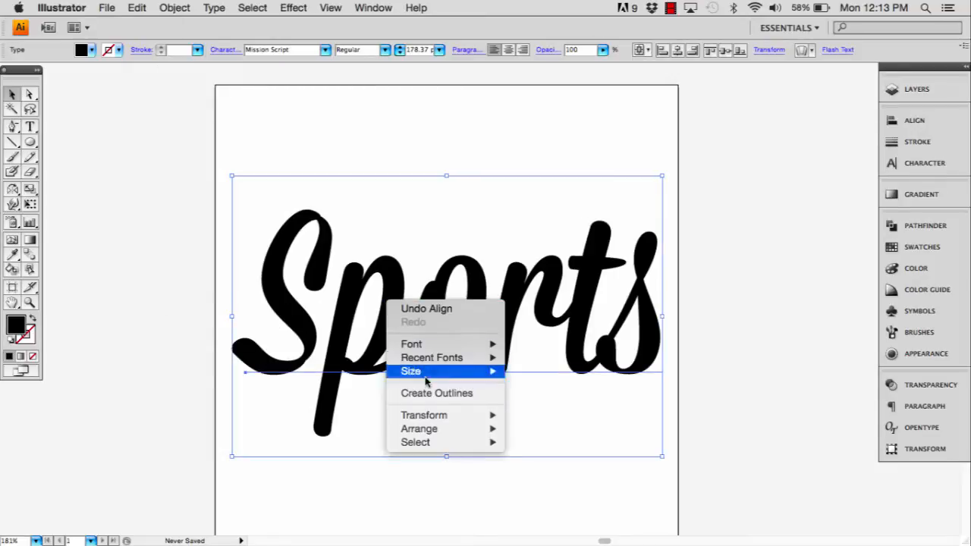
pyautogui.moveTo(434, 393)
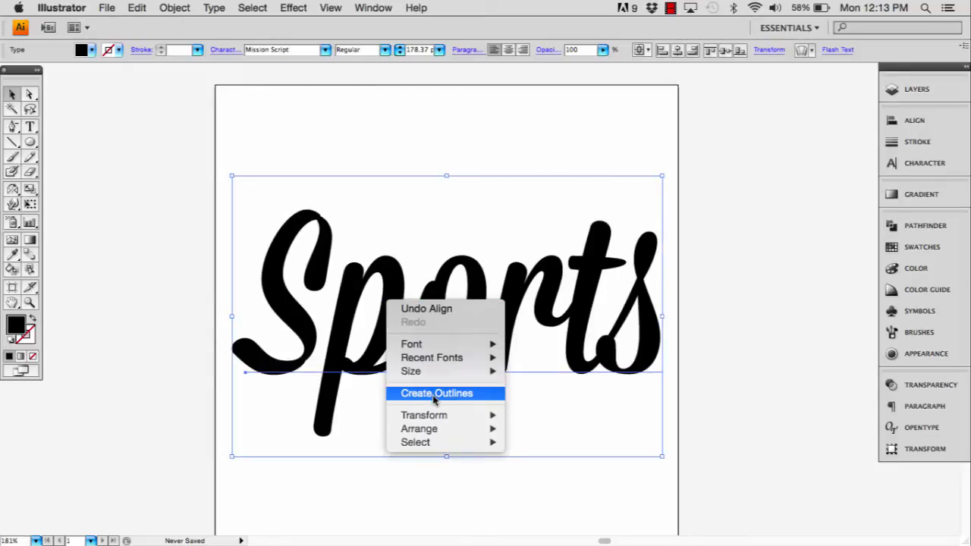
# Convert the Sports text to outlines and adjust anchor points on the S
pyautogui.click(438, 393)
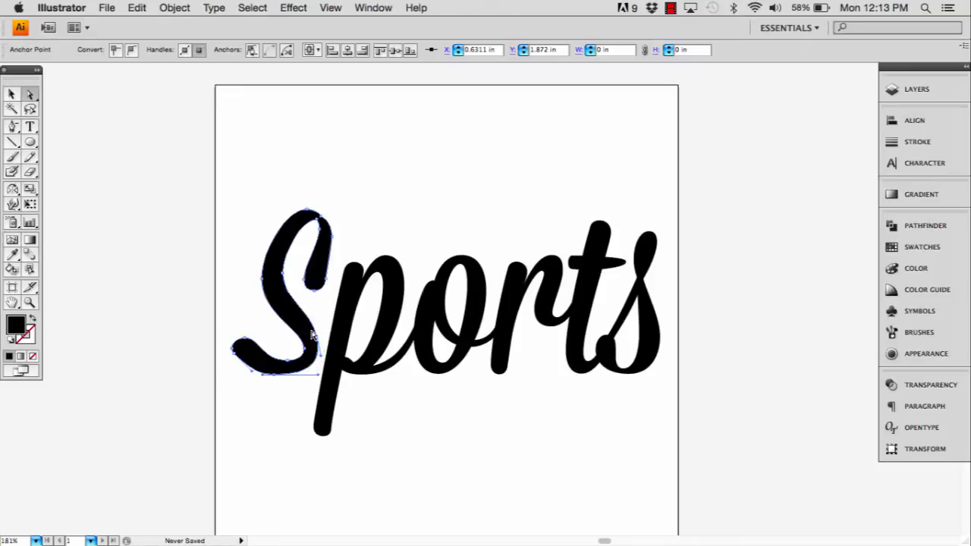
pyautogui.moveTo(311, 333); pyautogui.dragTo(322, 338)
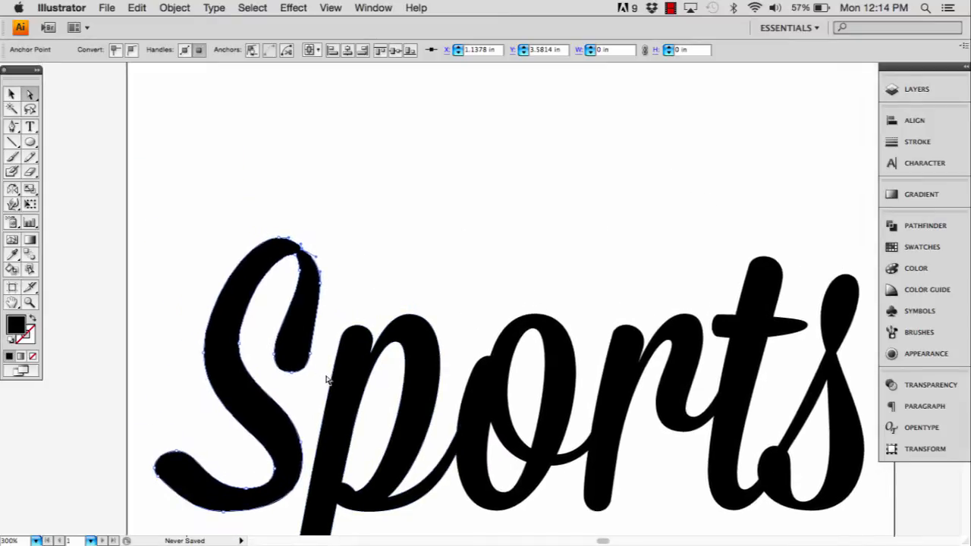
pyautogui.moveTo(365, 251)
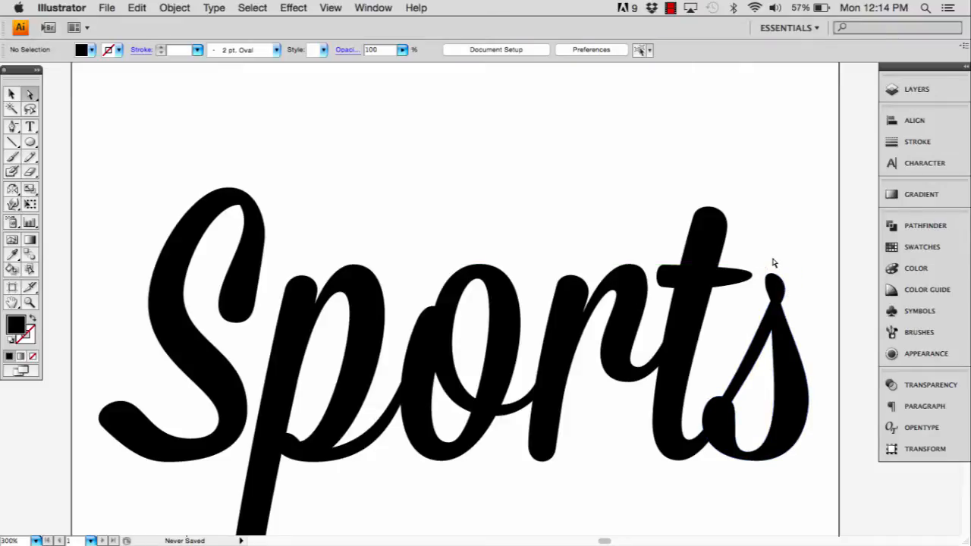
pyautogui.moveTo(779, 273)
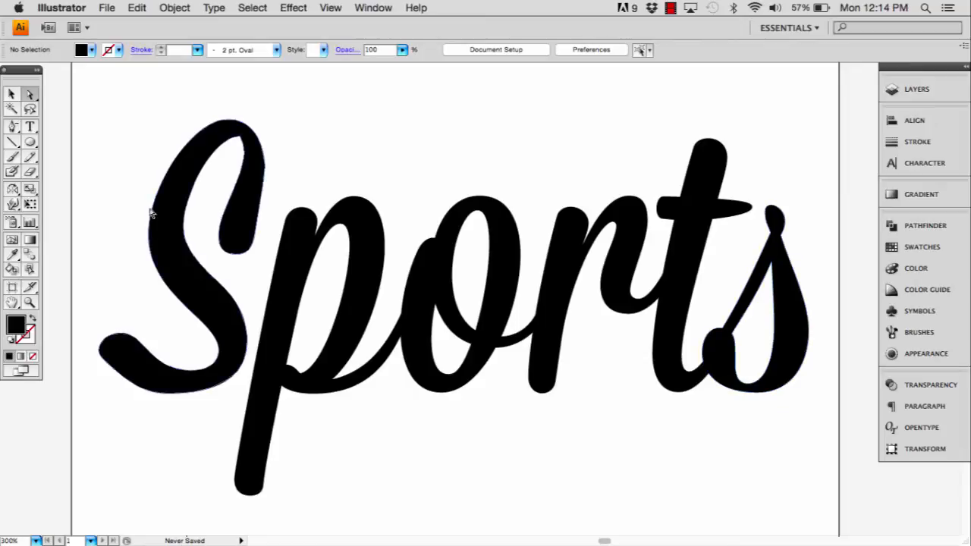
# Draw a curved swash path from the tail of the s sweeping beneath Sports
pyautogui.click(12, 125)
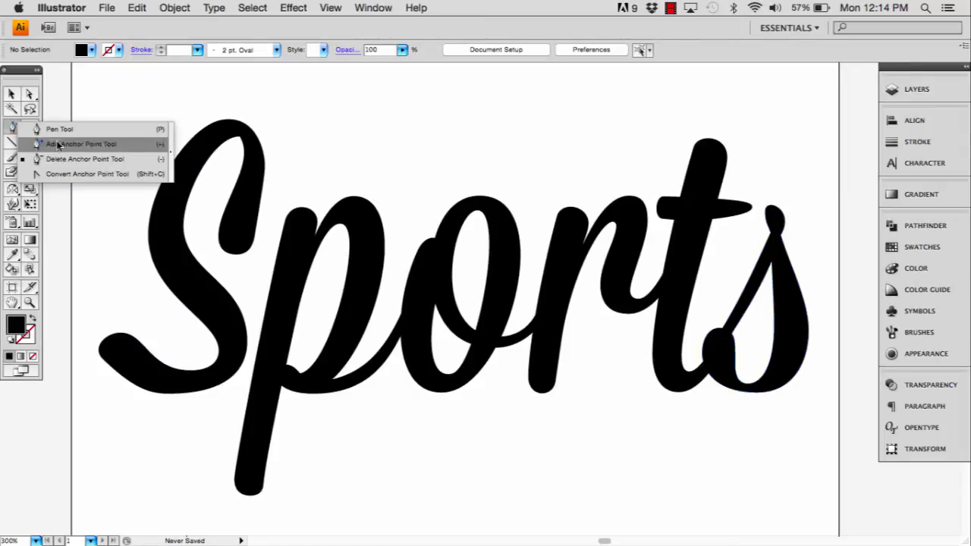
pyautogui.click(80, 143)
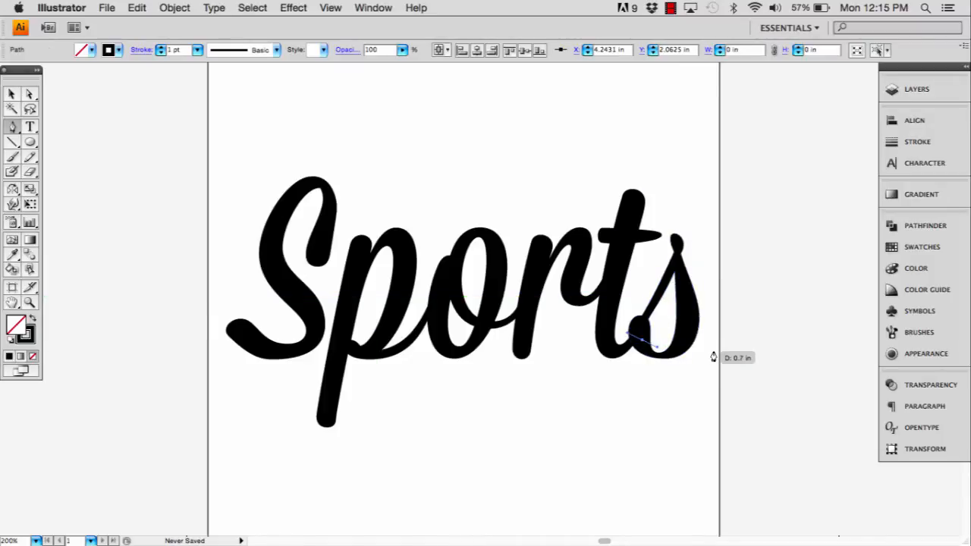
pyautogui.moveTo(640, 341); pyautogui.dragTo(753, 326)
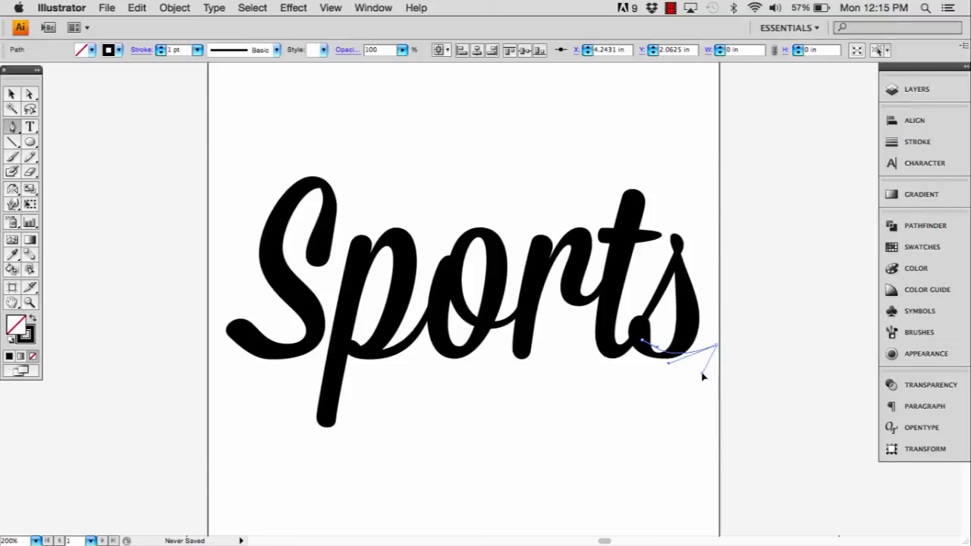
pyautogui.moveTo(701, 377); pyautogui.dragTo(445, 383)
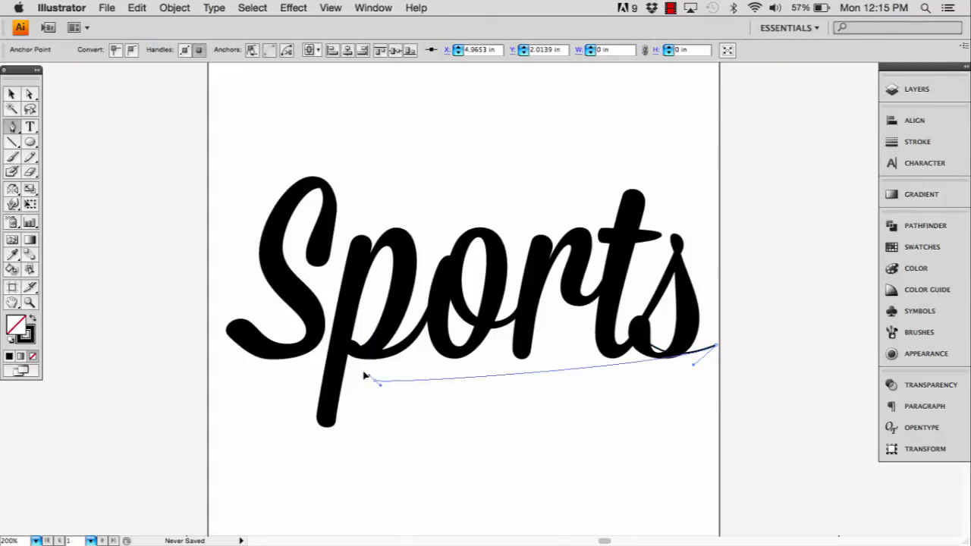
pyautogui.moveTo(375, 383); pyautogui.dragTo(524, 455)
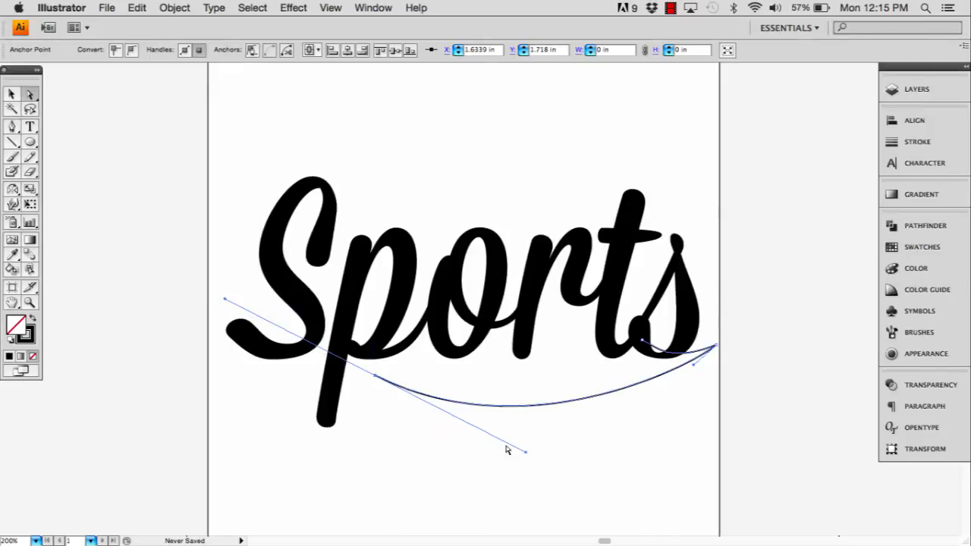
pyautogui.click(554, 467)
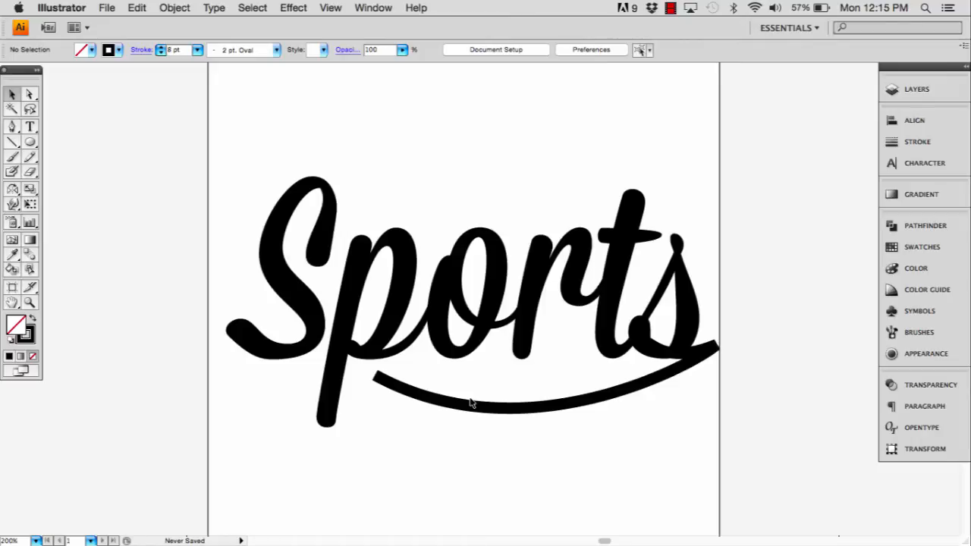
# Expand the swash stroke into a filled shape, keeping Fill and Stroke checked
pyautogui.click(470, 402)
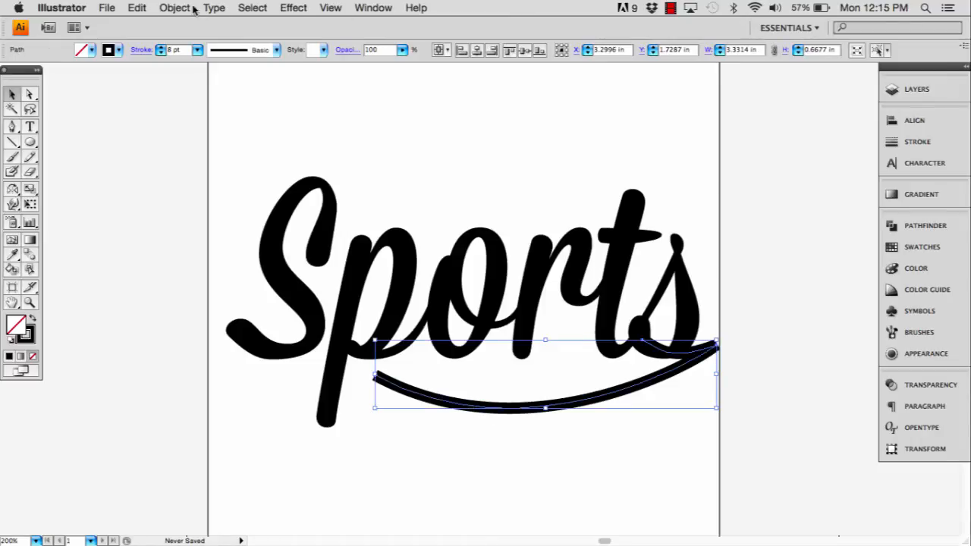
pyautogui.click(174, 8)
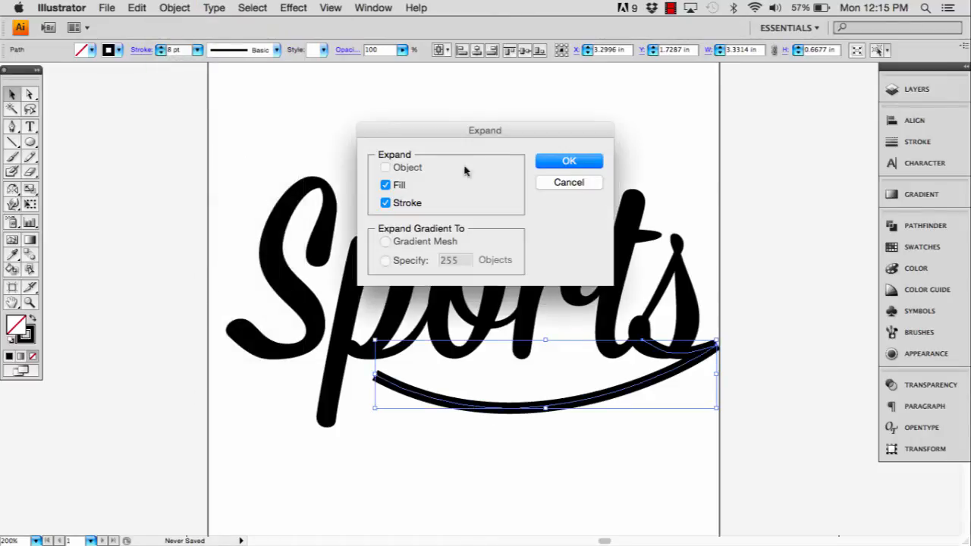
pyautogui.click(568, 160)
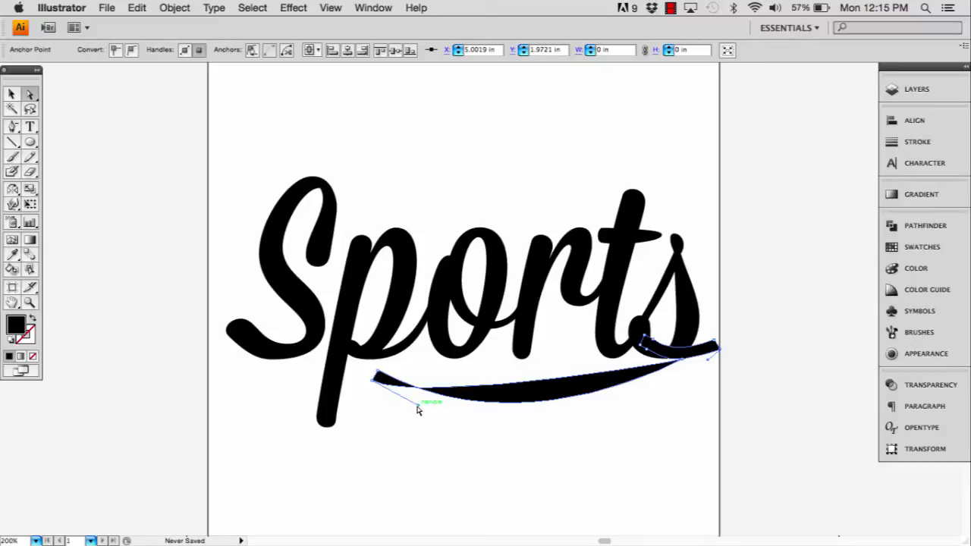
# Thicken and square off the swoosh's left end, and smooth its right-end curve
pyautogui.moveTo(417, 409); pyautogui.dragTo(473, 463)
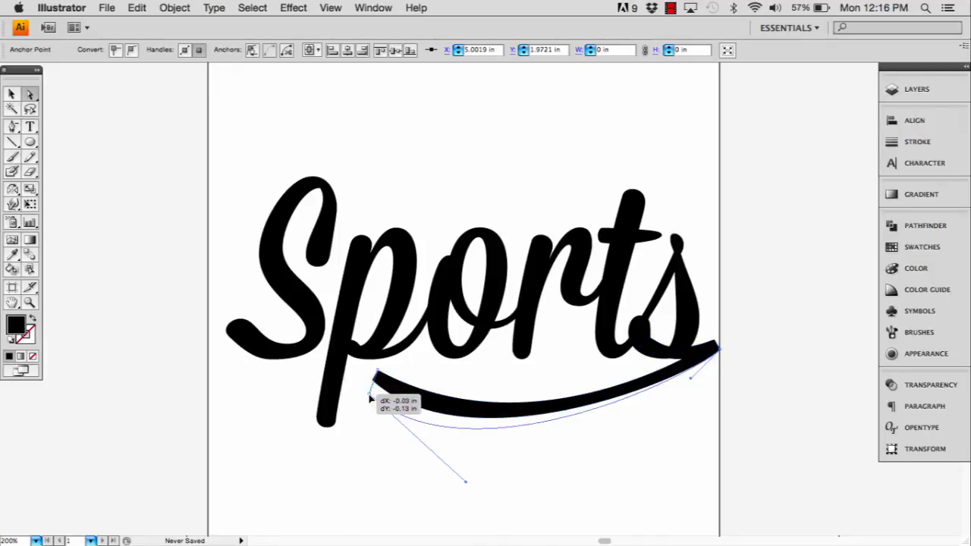
pyautogui.moveTo(372, 400); pyautogui.dragTo(355, 430)
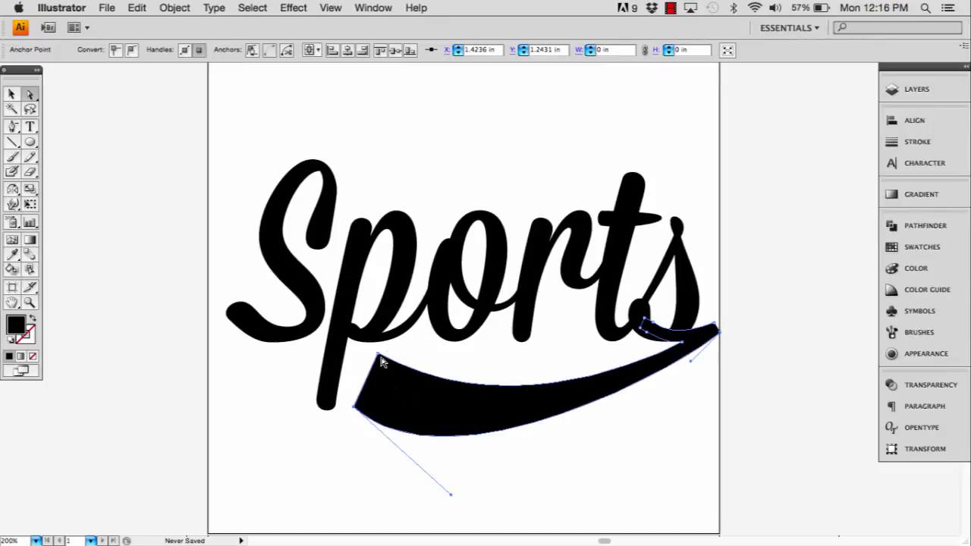
pyautogui.moveTo(383, 360); pyautogui.dragTo(353, 352)
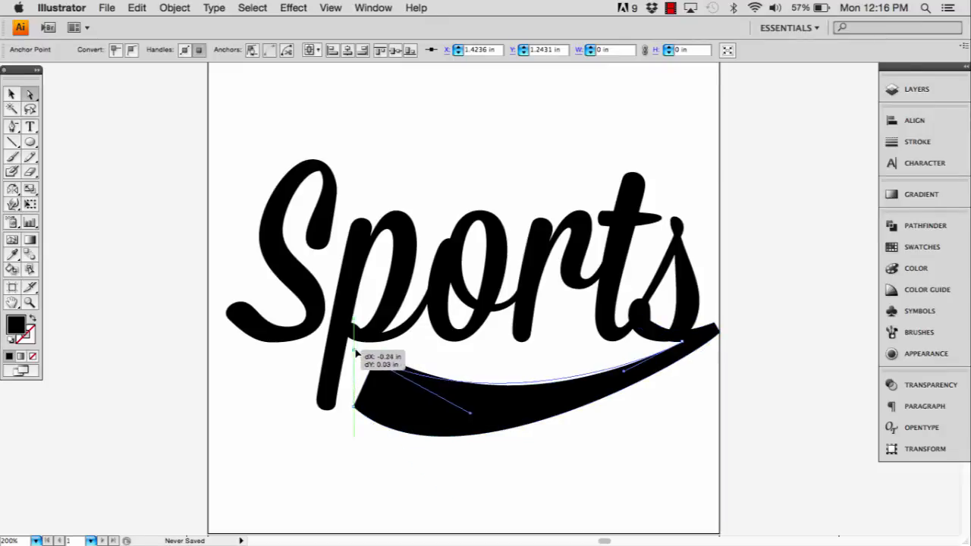
pyautogui.moveTo(355, 348); pyautogui.dragTo(476, 404)
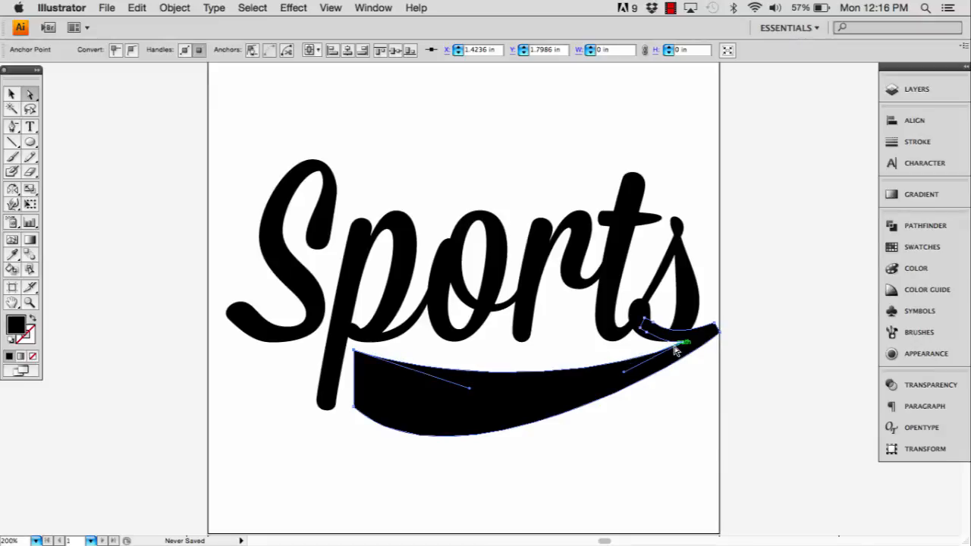
pyautogui.moveTo(679, 330); pyautogui.dragTo(675, 345)
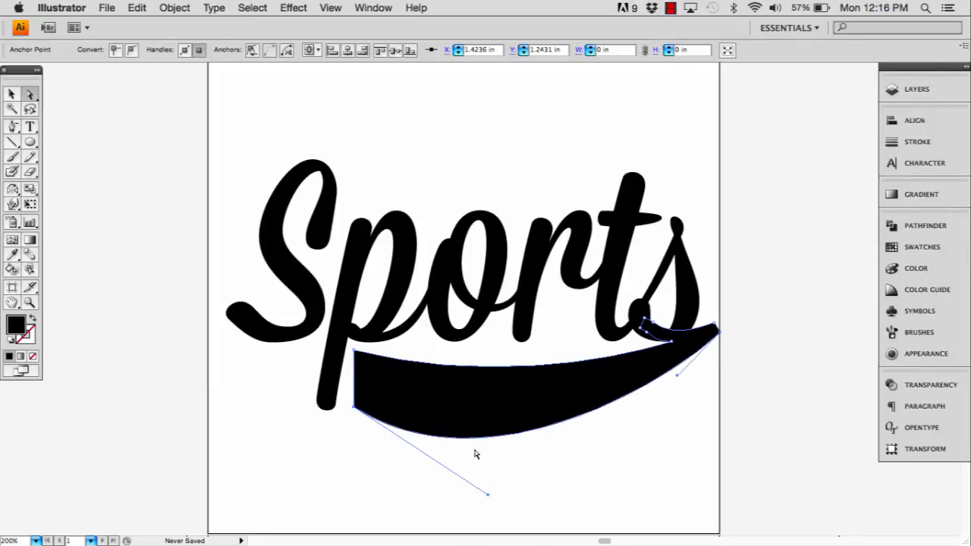
pyautogui.click(353, 435)
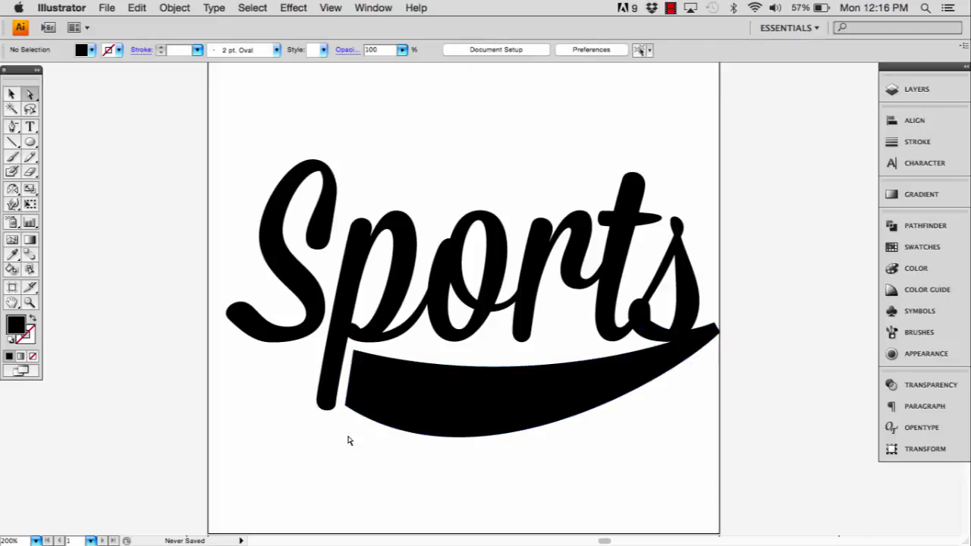
pyautogui.moveTo(609, 482)
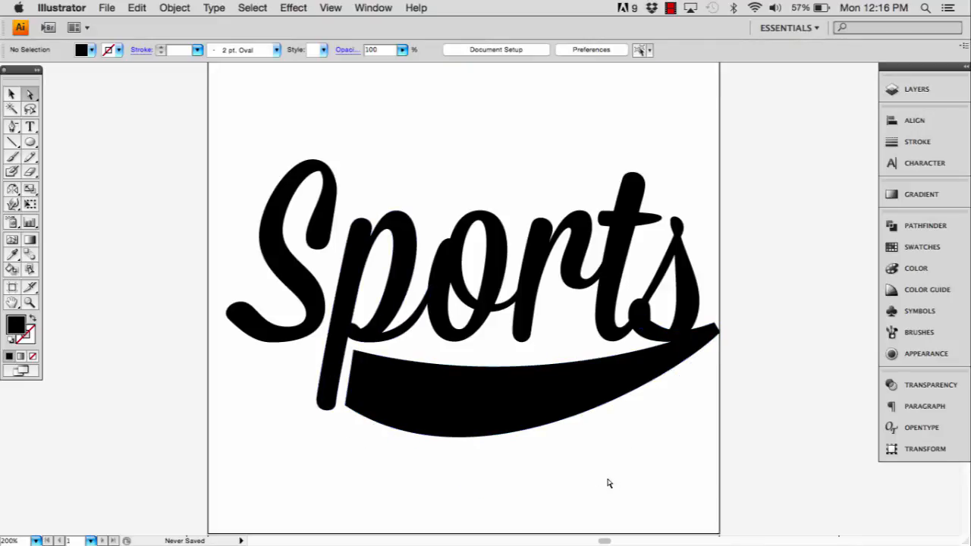
pyautogui.moveTo(561, 447)
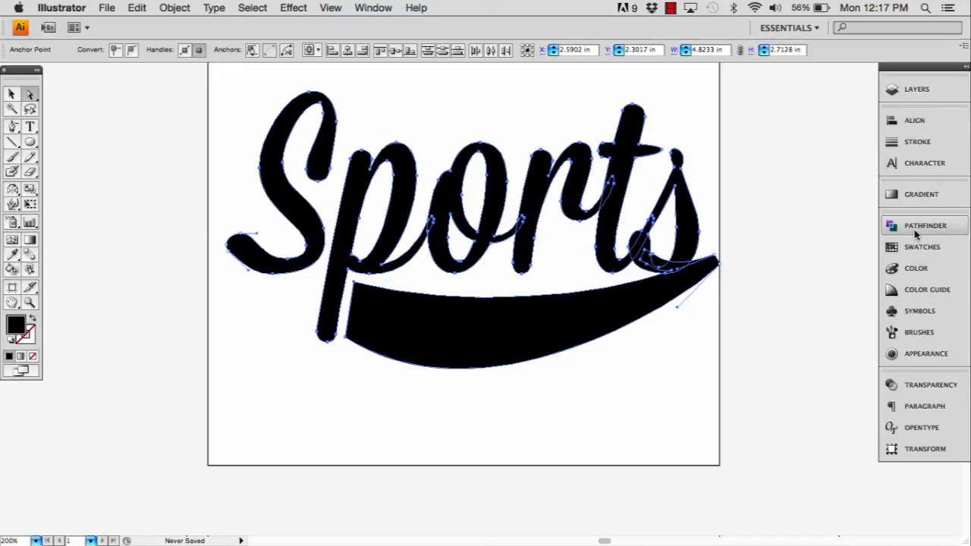
# Open the Pathfinder panel with the lettering and swash selected
pyautogui.click(924, 225)
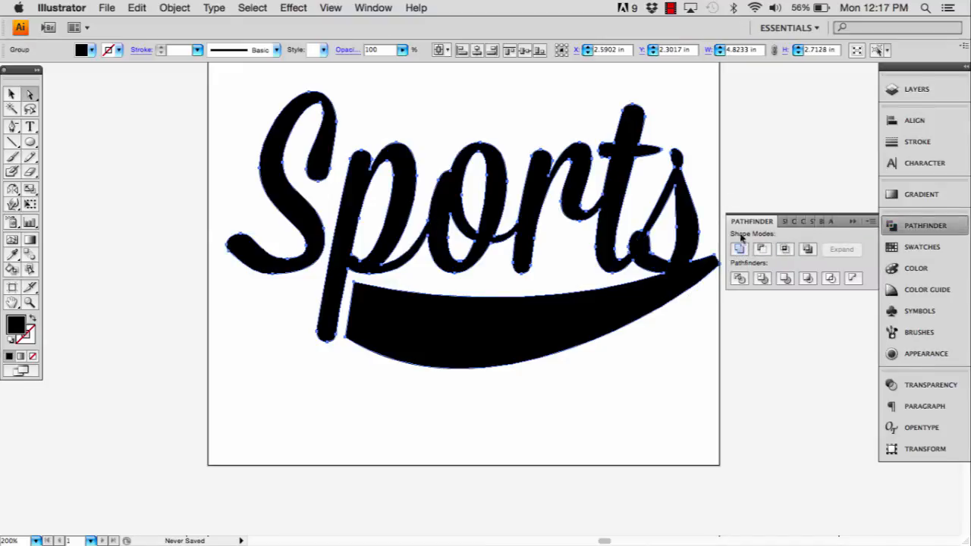
pyautogui.moveTo(717, 152)
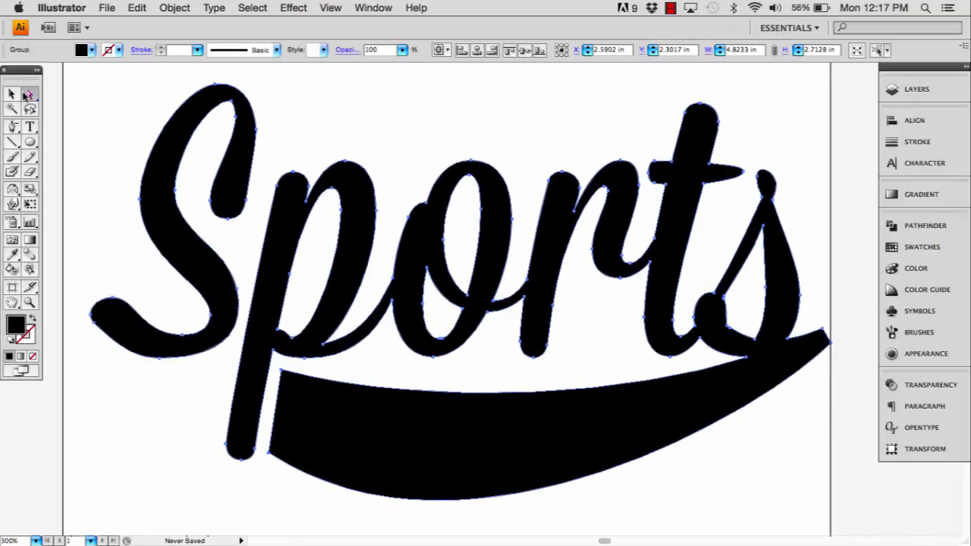
# Apply a 2 pt gray outline and a white fill to the merged shape
pyautogui.click(120, 50)
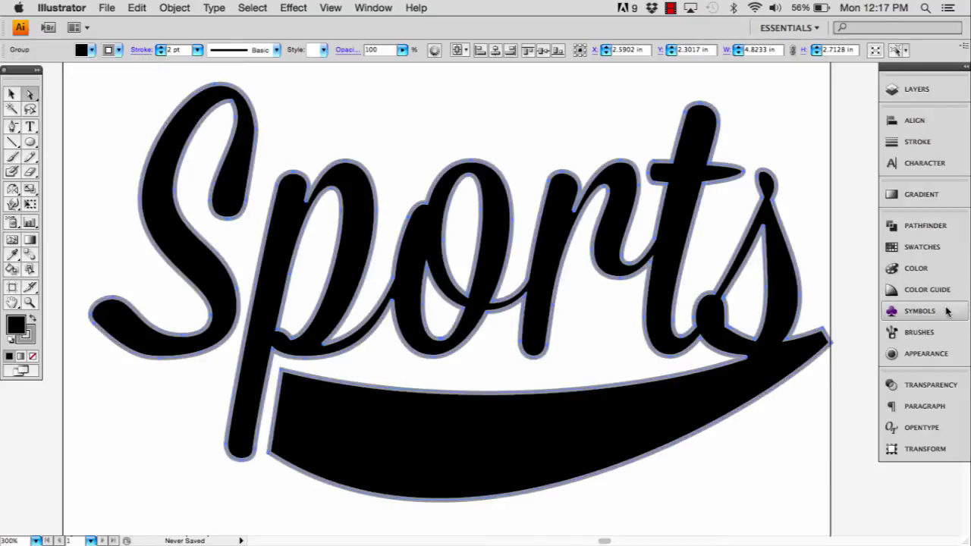
pyautogui.click(914, 142)
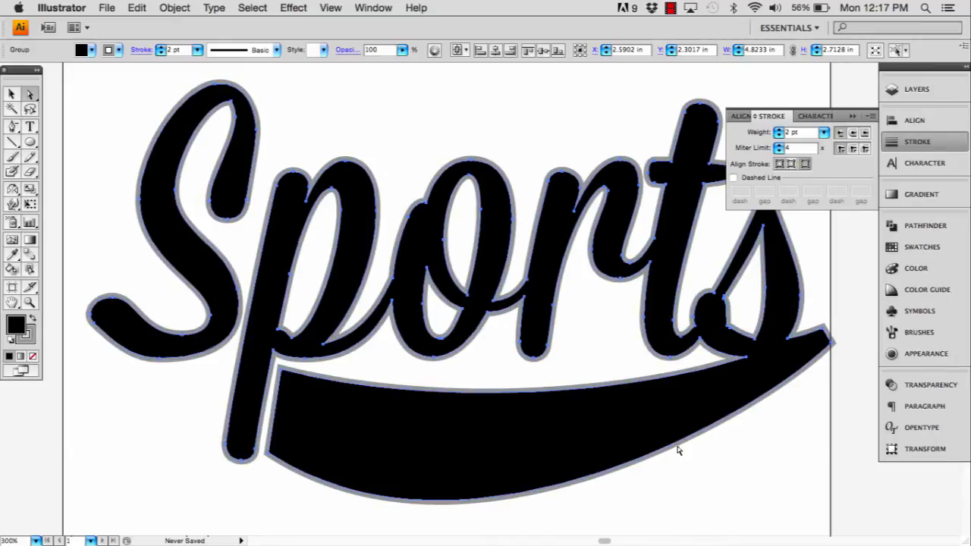
pyautogui.moveTo(698, 453)
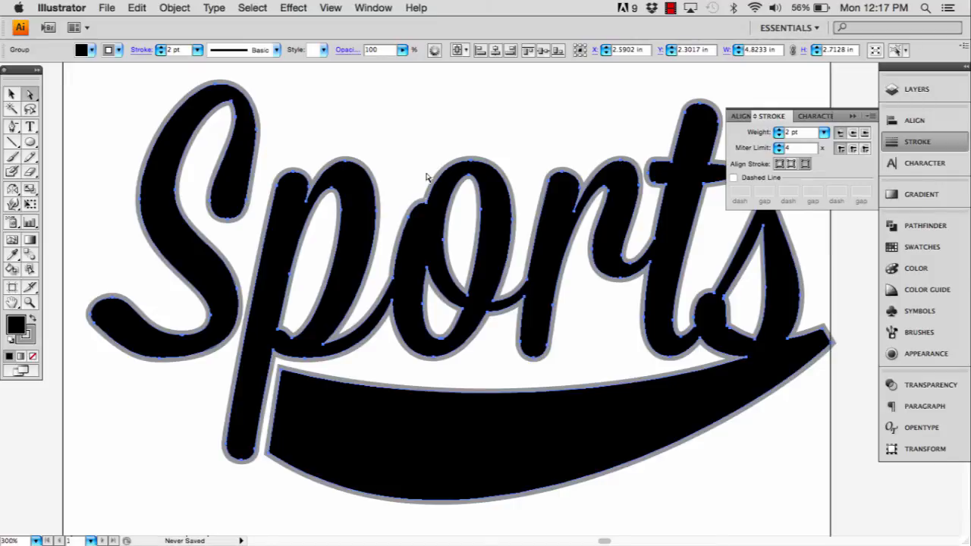
pyautogui.moveTo(120, 124)
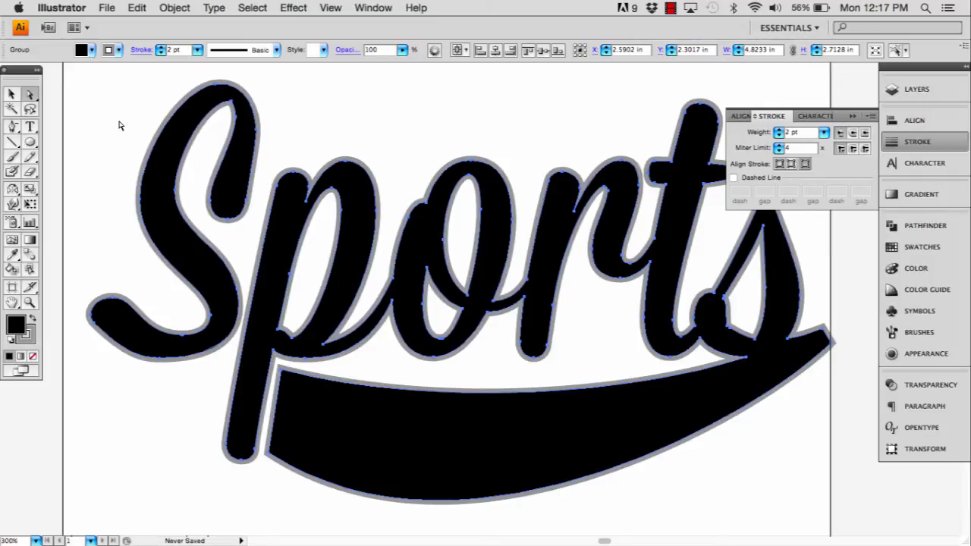
pyautogui.click(114, 114)
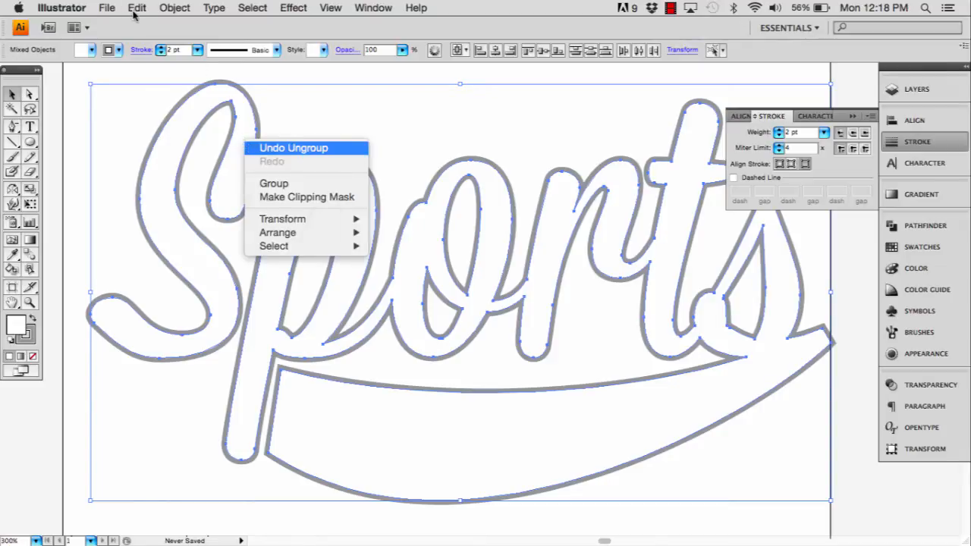
# Paste the Sports shape onto a new Layer 2 and fill it black
pyautogui.click(136, 7)
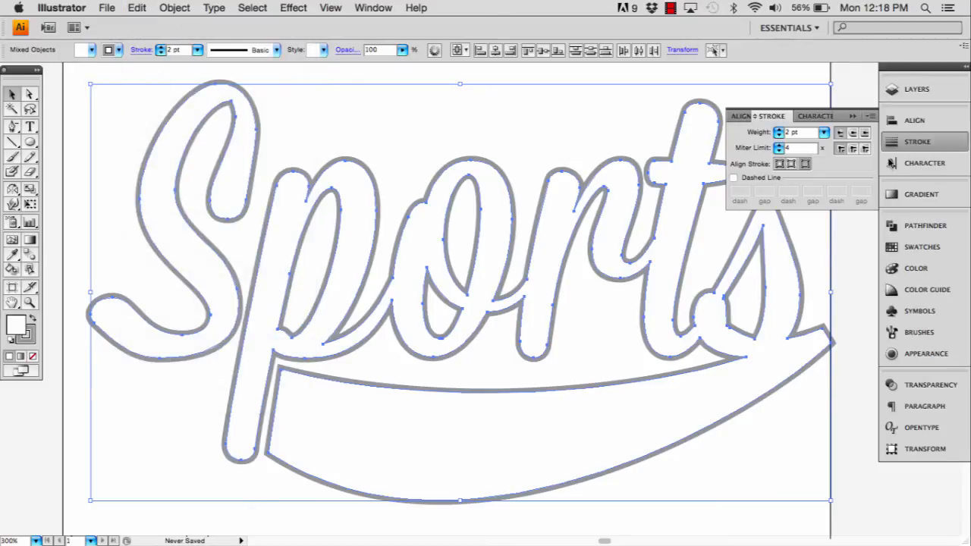
pyautogui.click(914, 89)
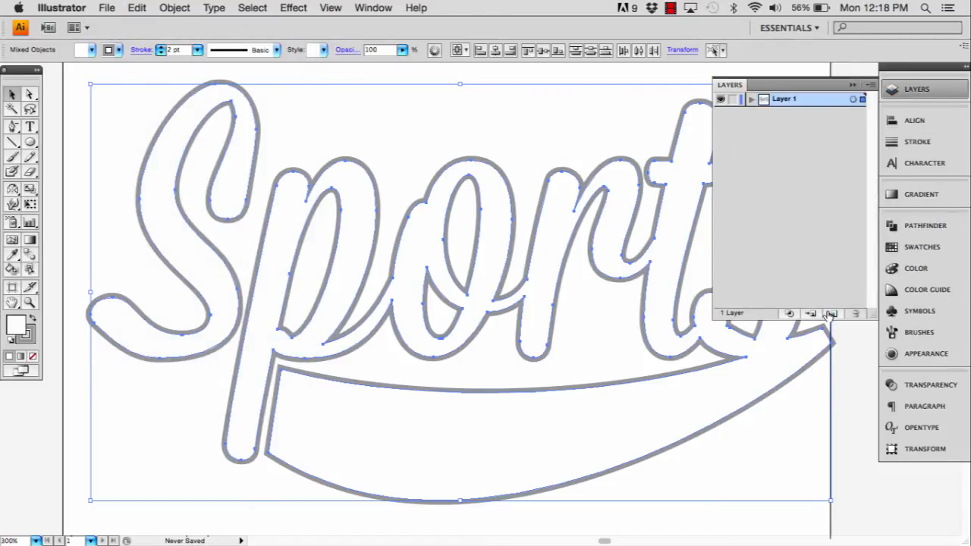
pyautogui.click(833, 314)
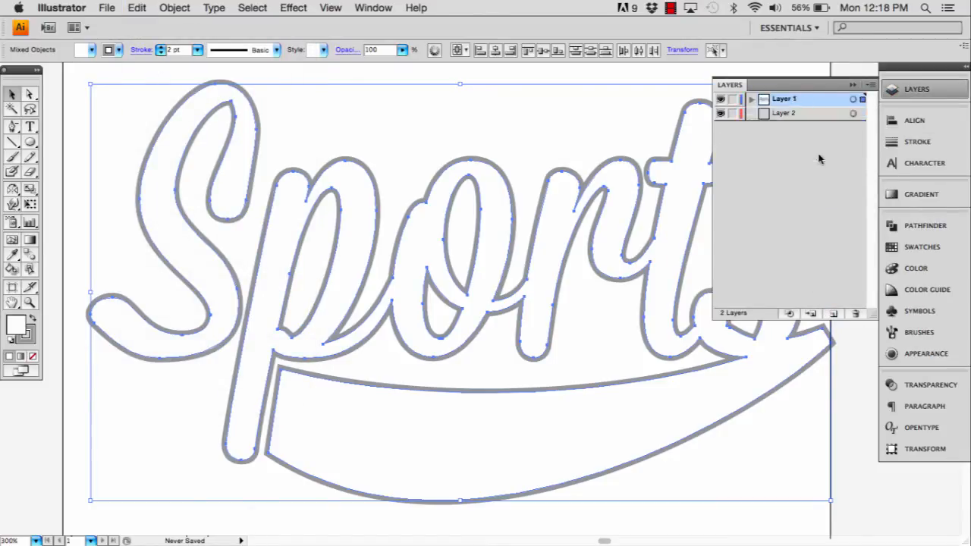
pyautogui.click(790, 113)
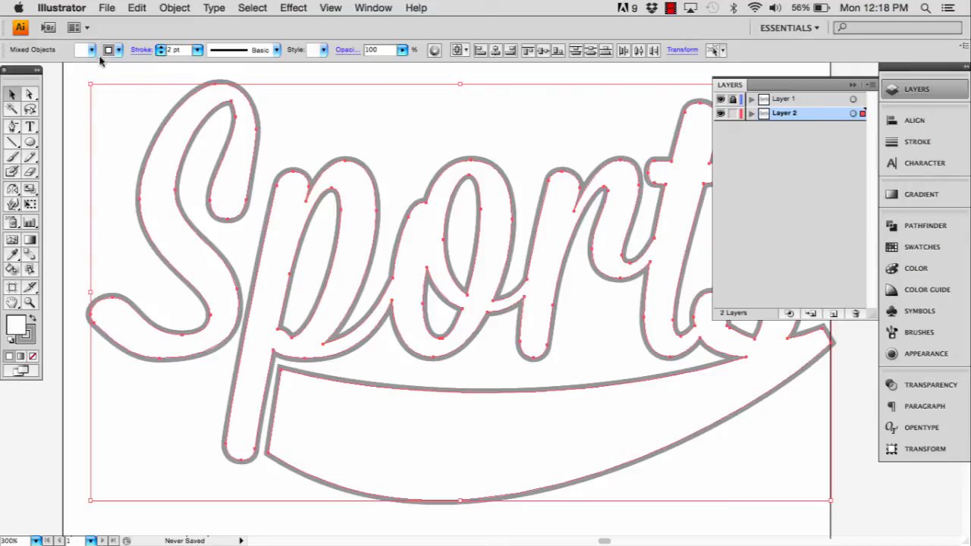
pyautogui.click(110, 50)
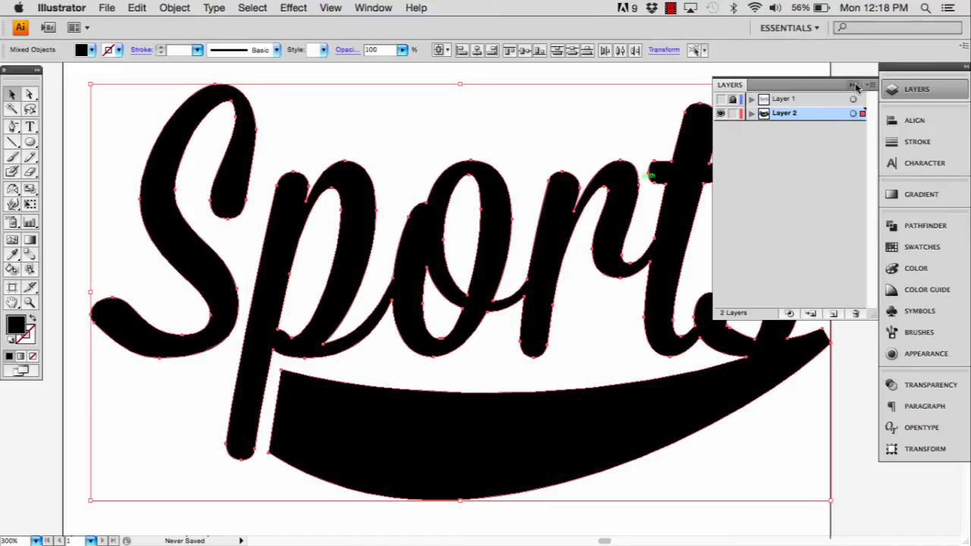
# Apply Object > Path > Offset Path at 0.0779 in with Miter joins to the lettering
pyautogui.click(174, 7)
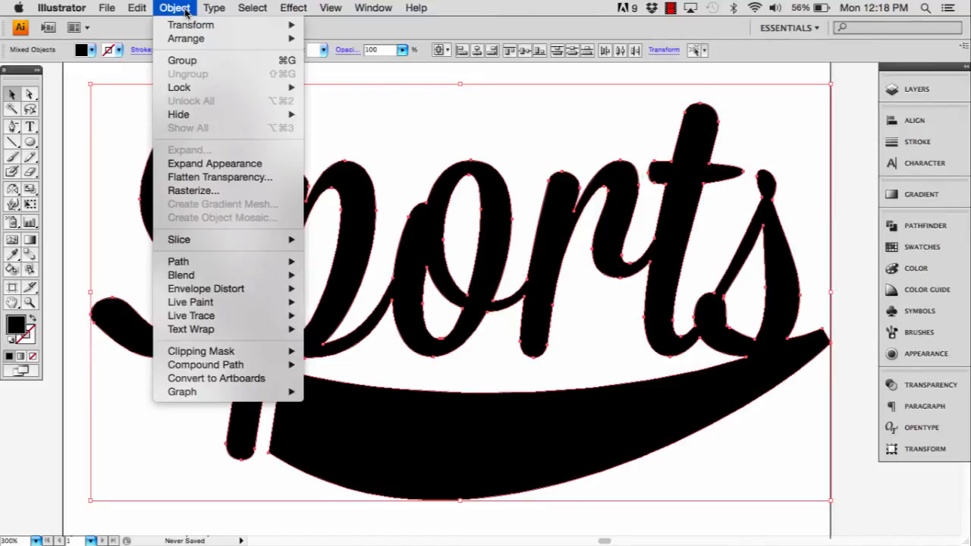
pyautogui.moveTo(177, 261)
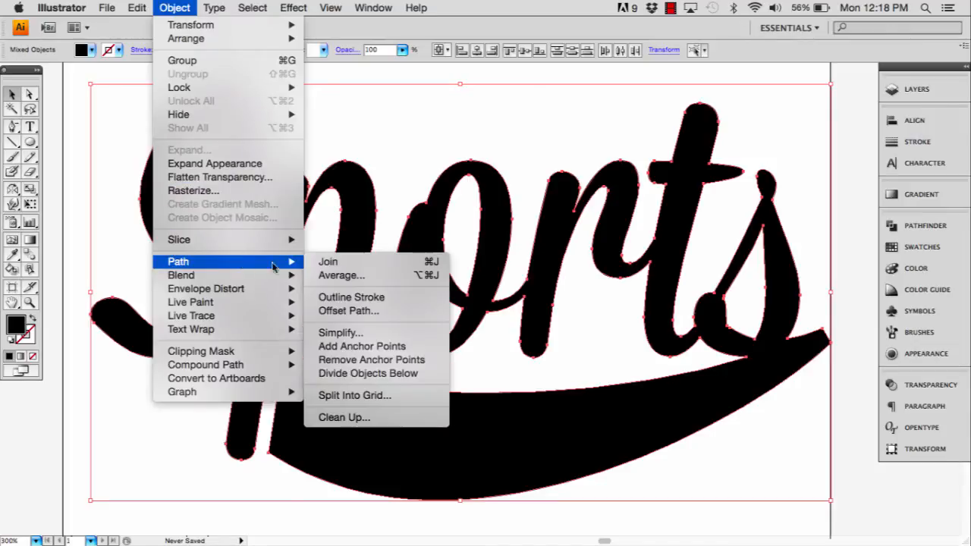
pyautogui.click(348, 310)
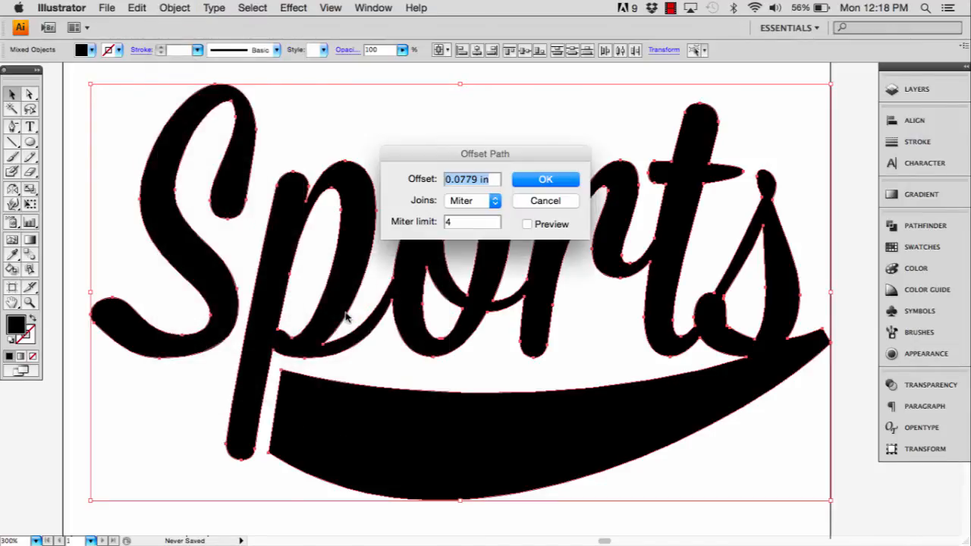
pyautogui.moveTo(515, 222)
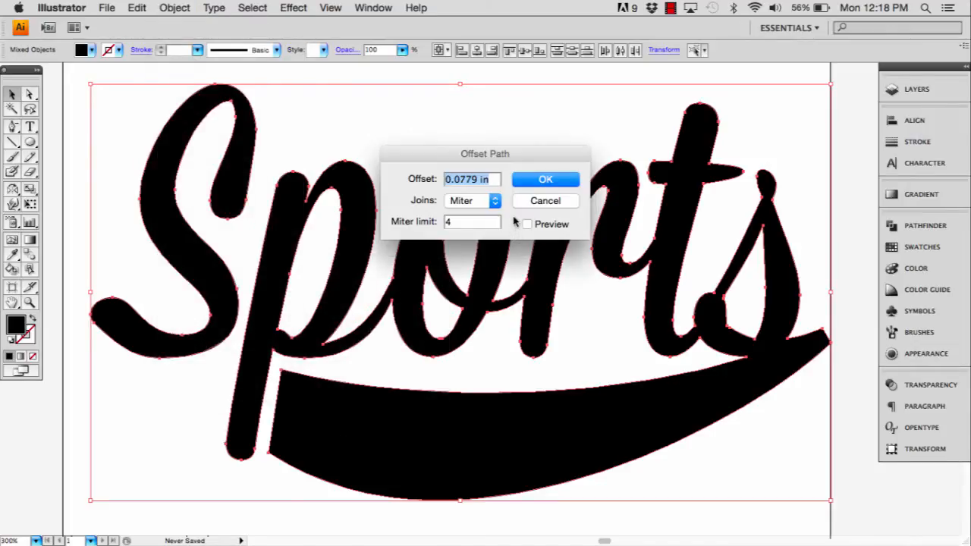
pyautogui.click(525, 224)
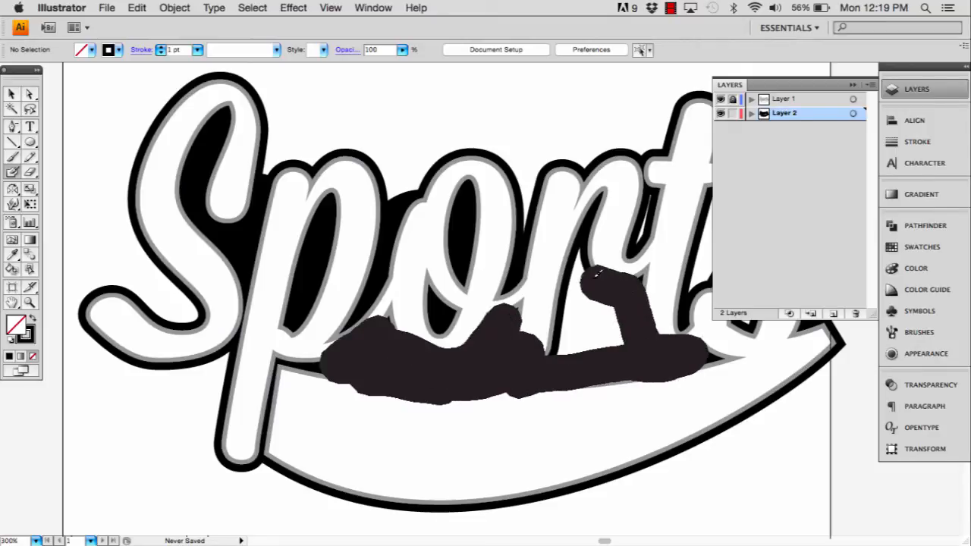
# Paint black with the Blob Brush into the gaps beneath the letters on Layer 2
pyautogui.moveTo(600, 273); pyautogui.dragTo(633, 345)
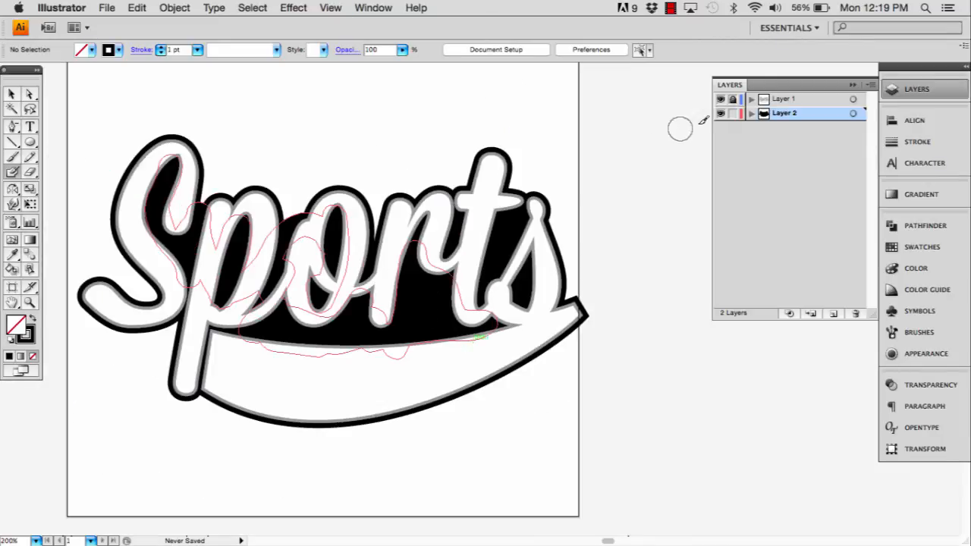
# Hide the lettering layer and Unite the Layer 2 backing pieces in Pathfinder
pyautogui.click(719, 99)
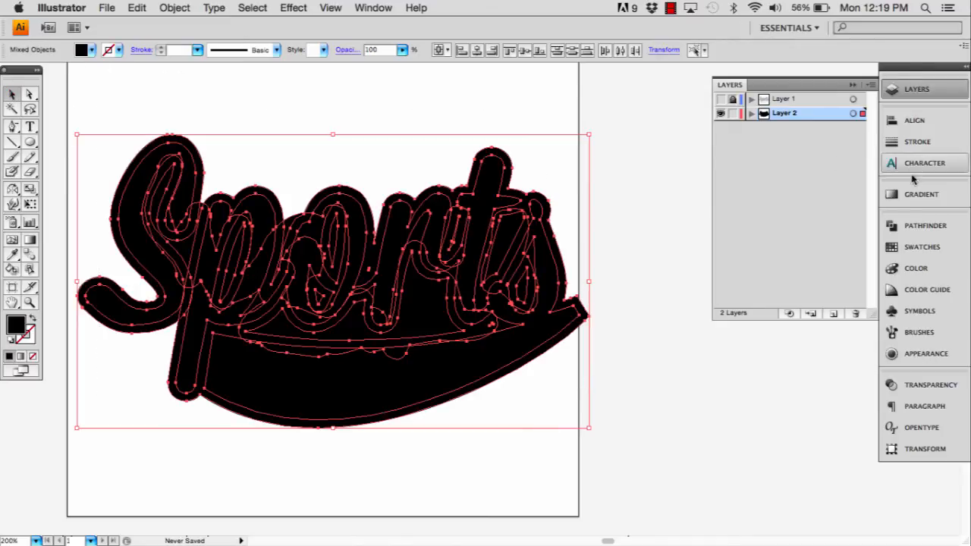
pyautogui.click(922, 226)
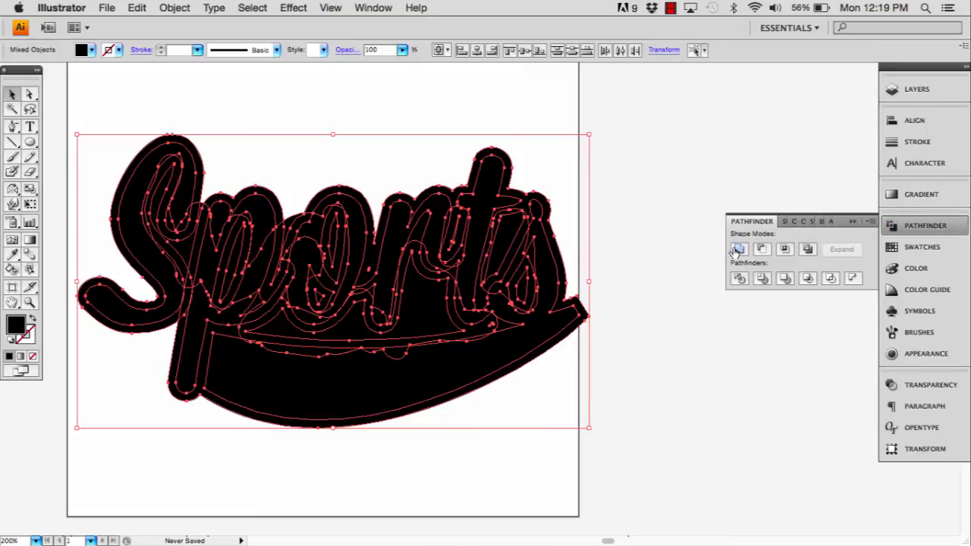
pyautogui.click(738, 249)
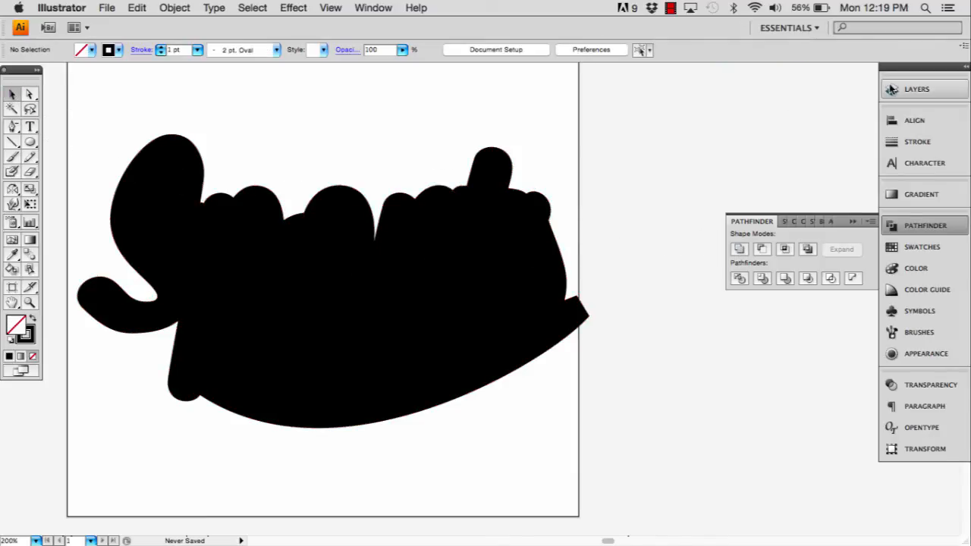
pyautogui.click(918, 89)
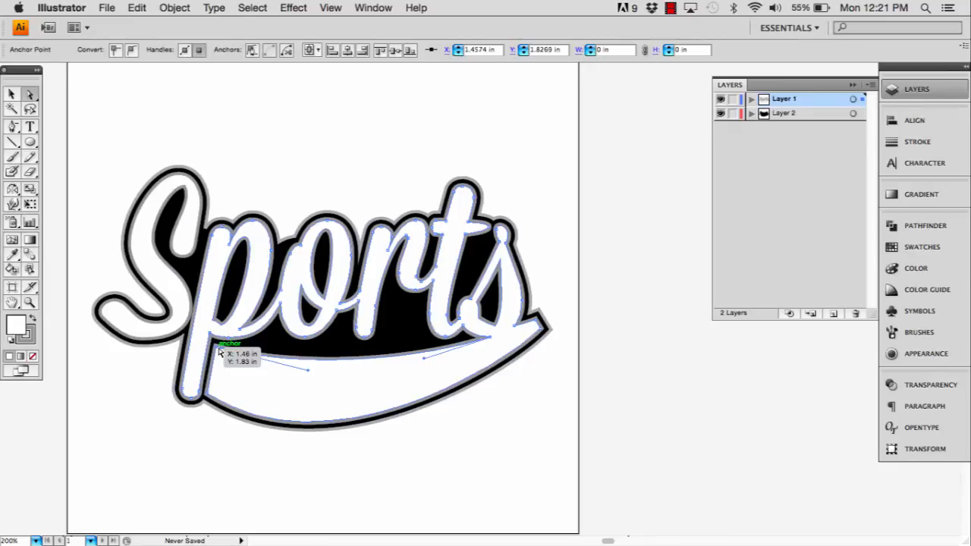
# Select an anchor point on the swash curve of the backing path
pyautogui.click(299, 190)
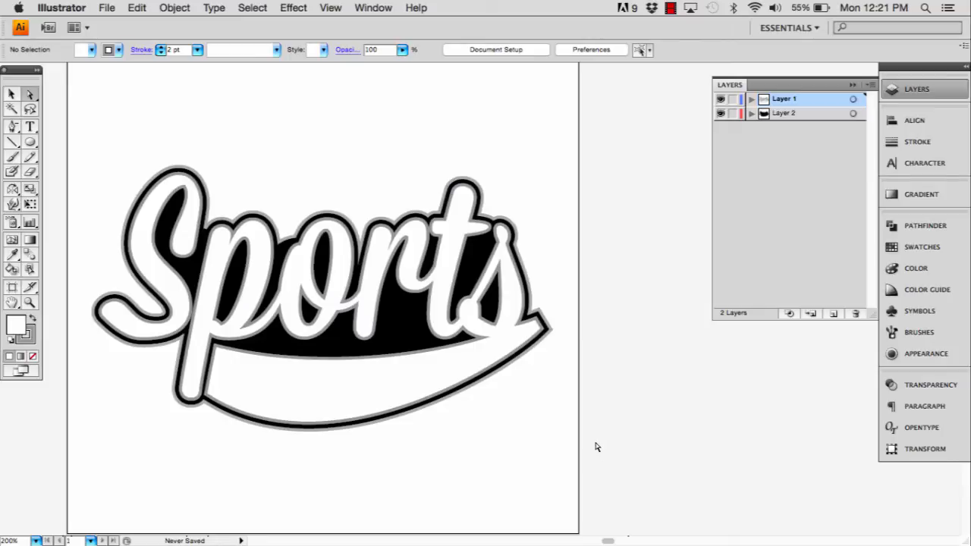
pyautogui.moveTo(602, 446)
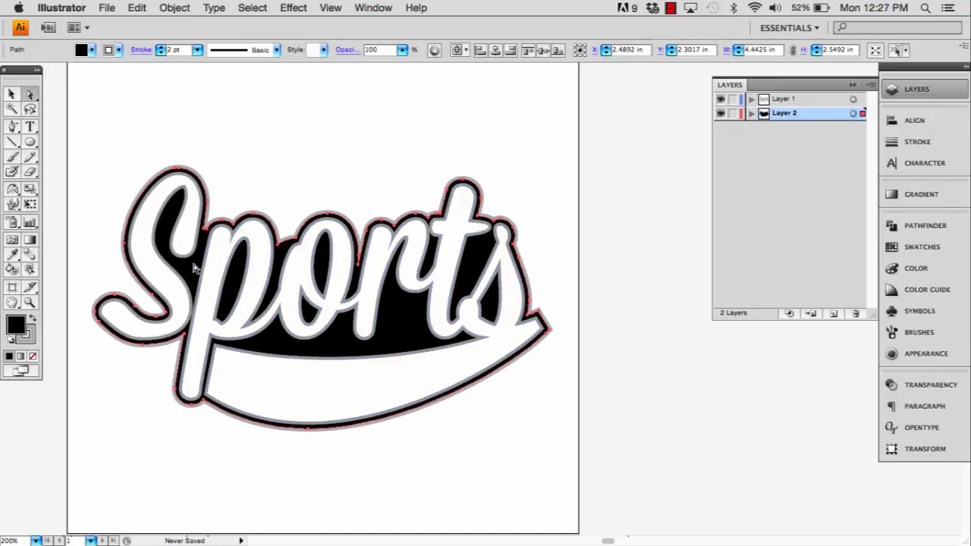
pyautogui.moveTo(166, 142)
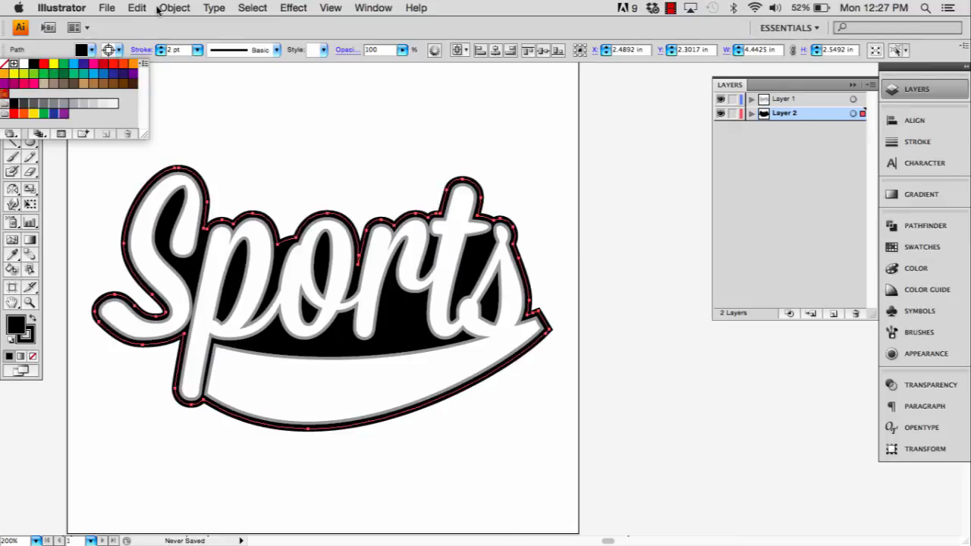
# Apply a 0.0779 in Offset Path to the backing shape, with Preview enabled
pyautogui.click(174, 8)
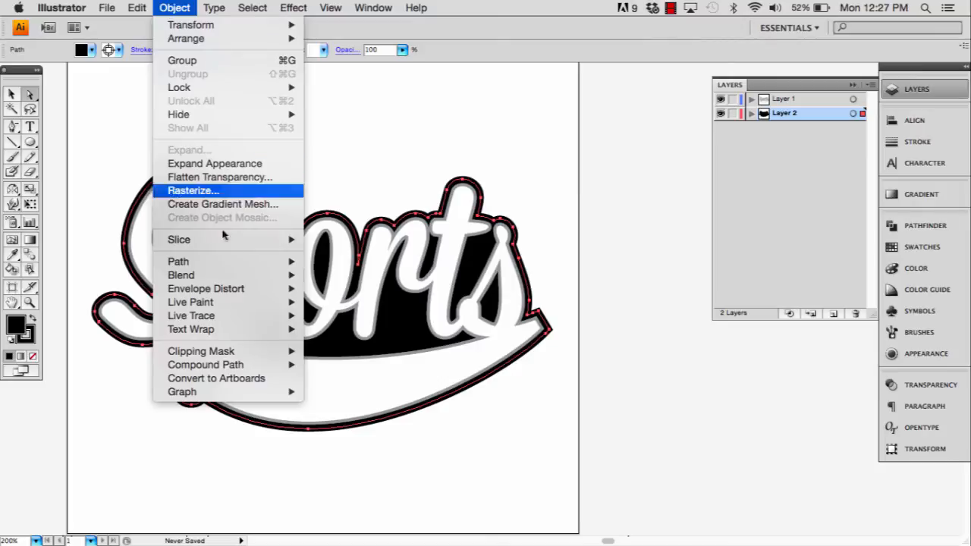
pyautogui.moveTo(177, 261)
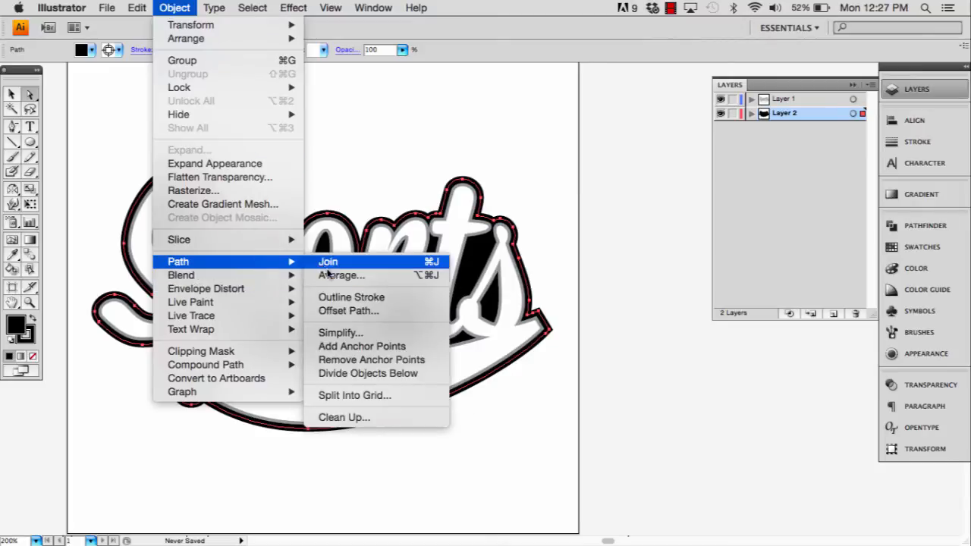
pyautogui.click(348, 310)
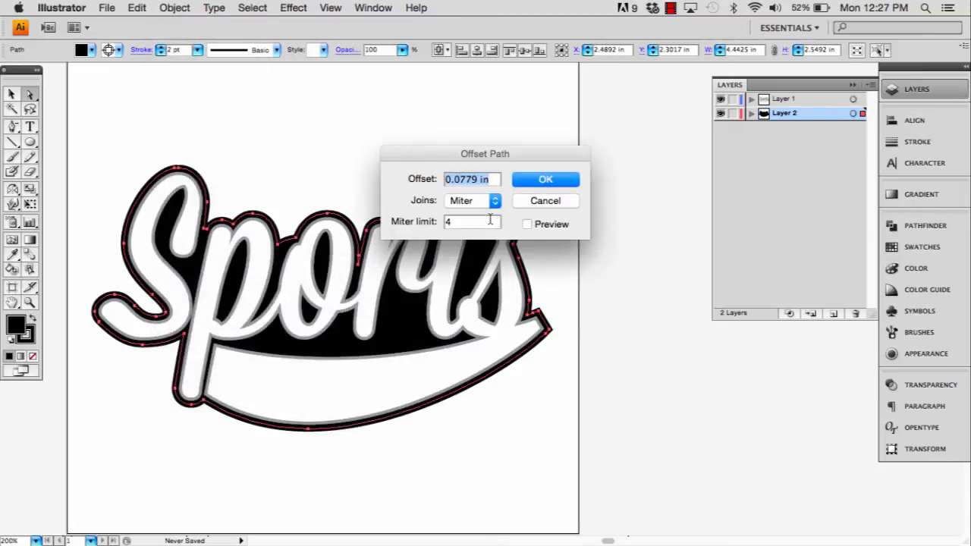
pyautogui.click(526, 223)
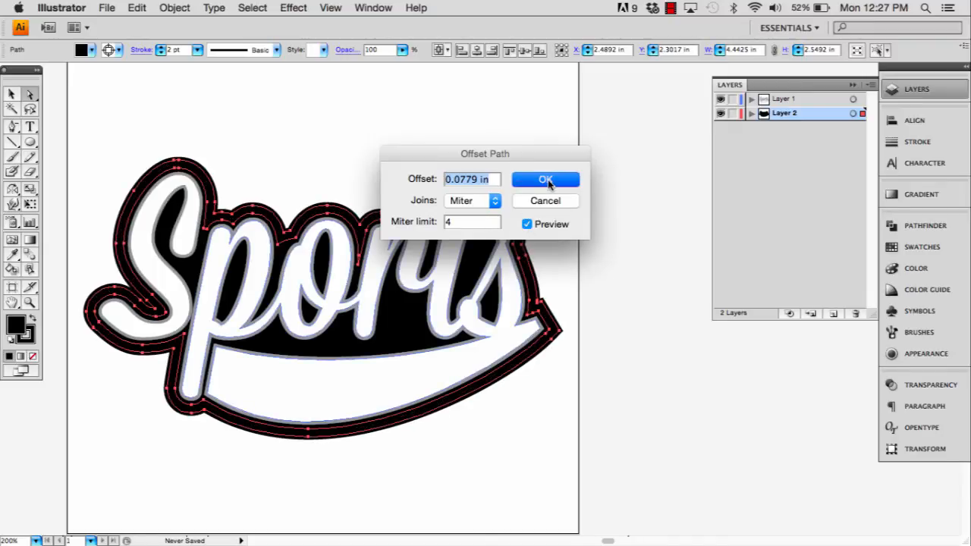
pyautogui.click(545, 179)
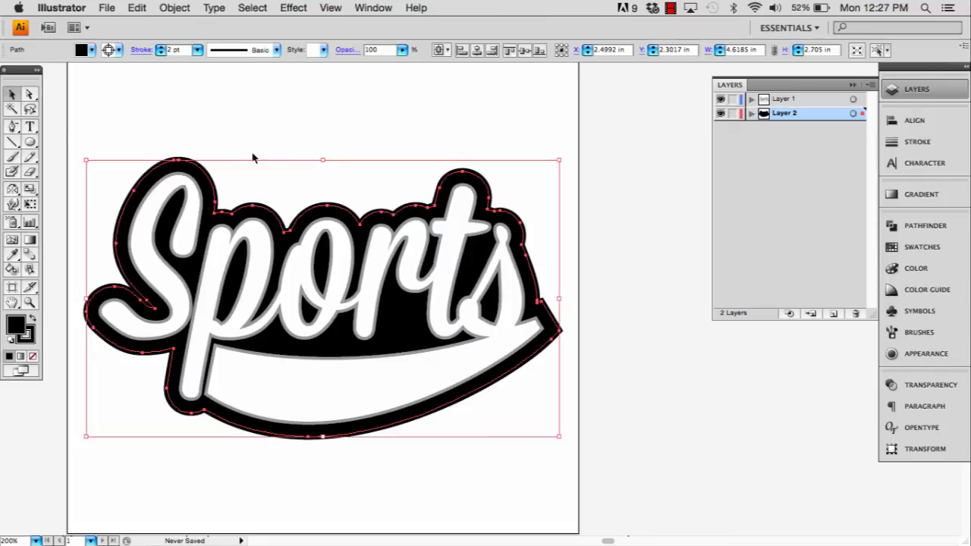
pyautogui.moveTo(688, 161)
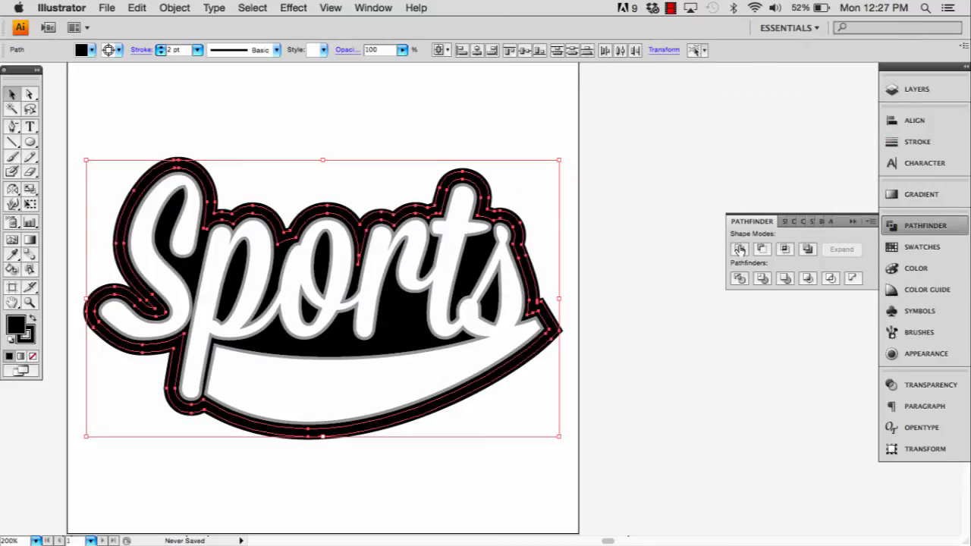
# Unite the offset outline with the backing and give the merged shape its outer stroke
pyautogui.click(739, 249)
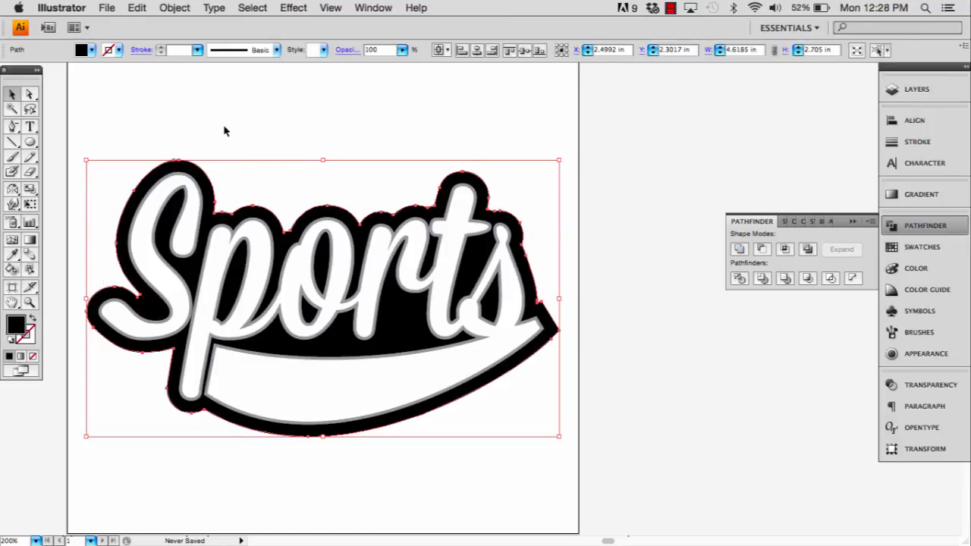
pyautogui.click(118, 50)
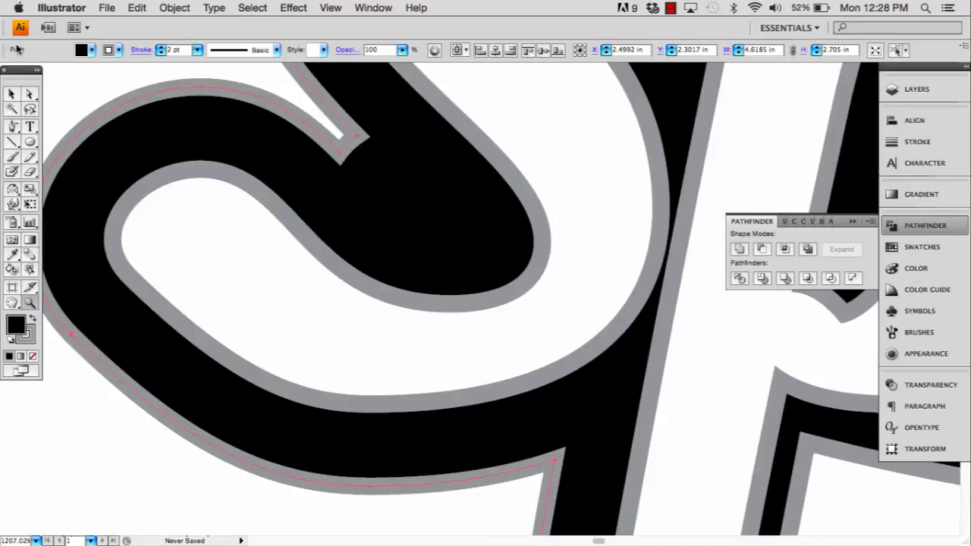
pyautogui.moveTo(337, 151)
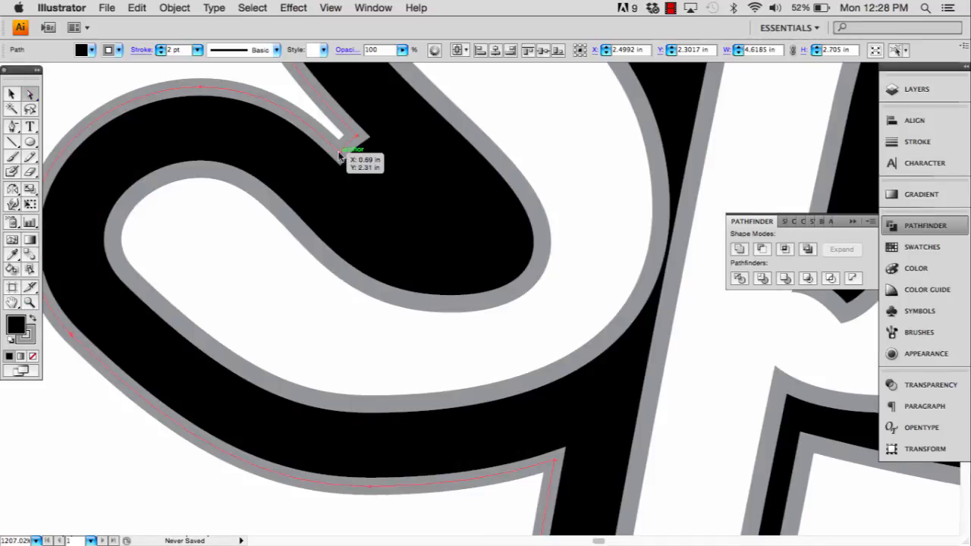
pyautogui.click(346, 149)
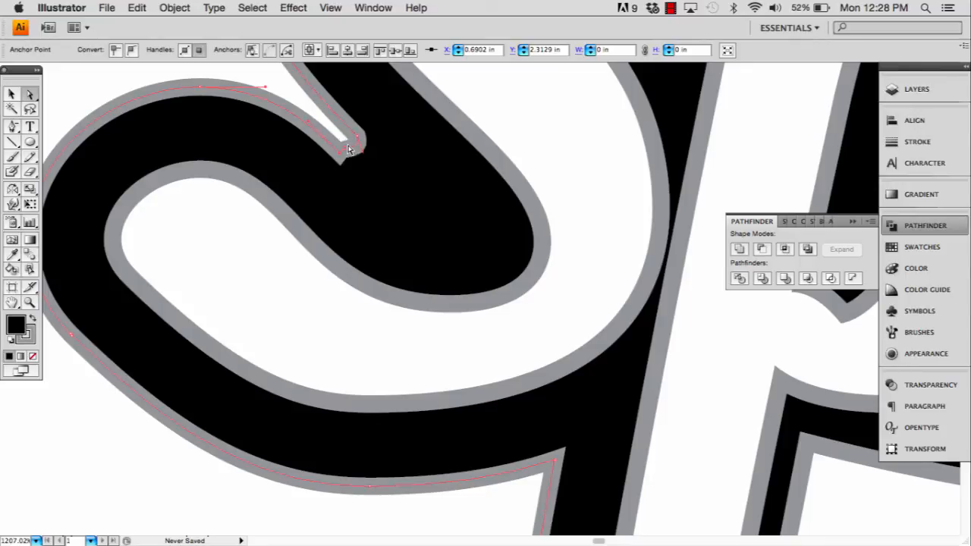